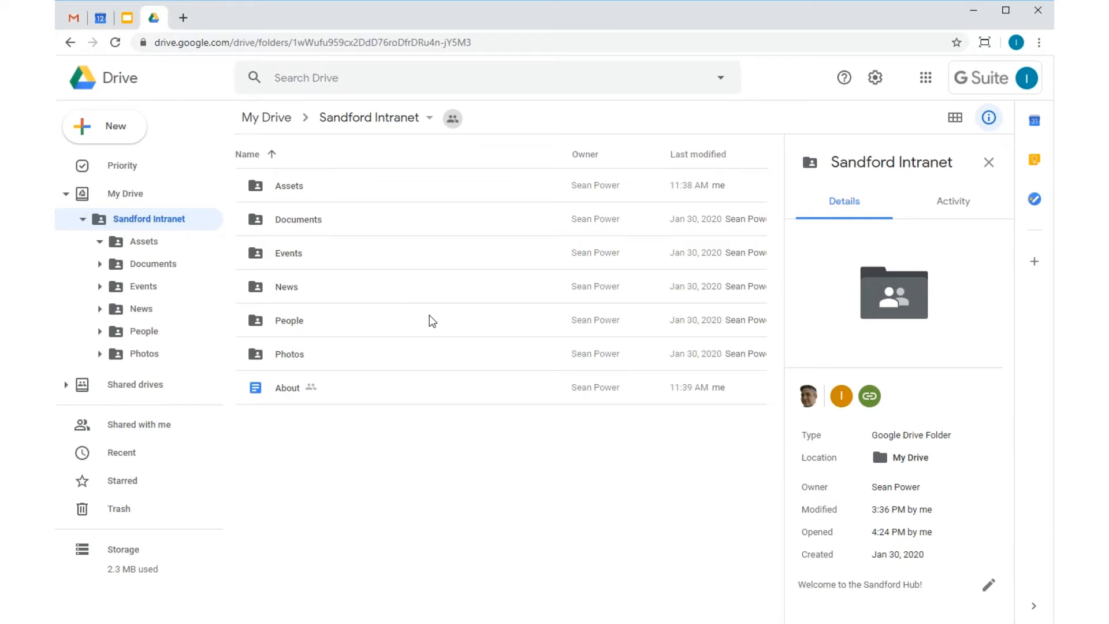
Step: Browse the Documents and News folders and view the Company meeting agenda announced item
left_click(153, 264)
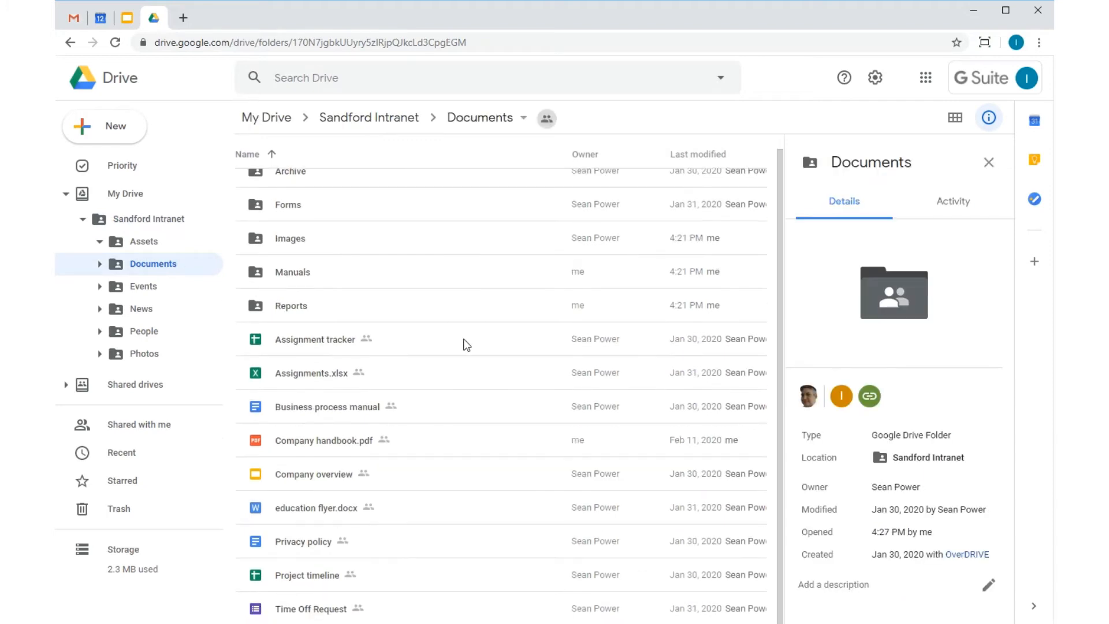
mouse_move(141, 309)
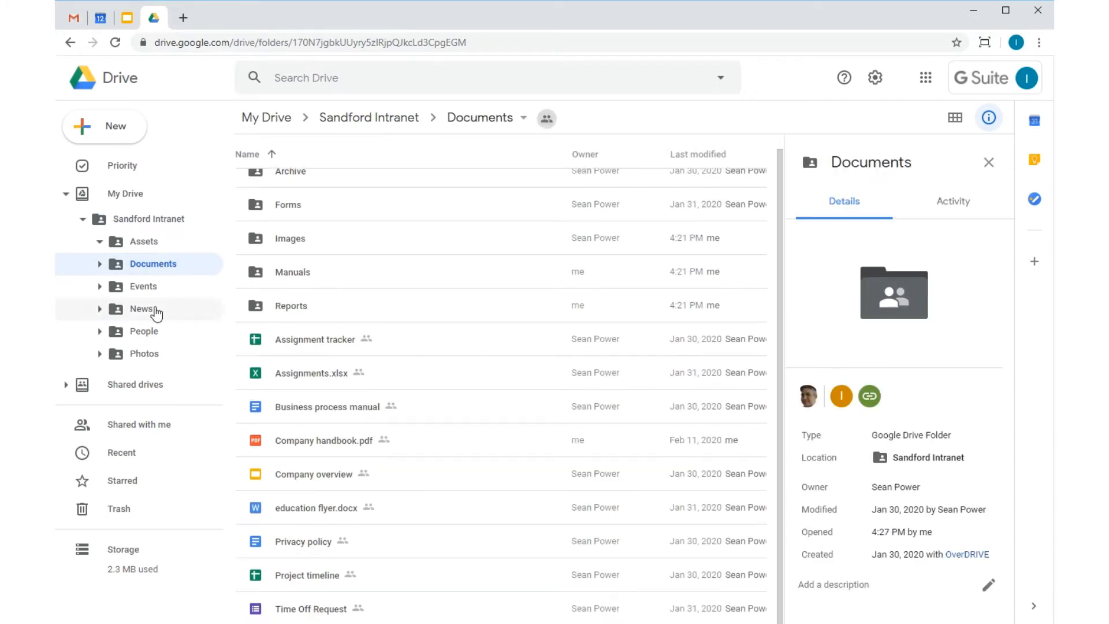
left_click(141, 308)
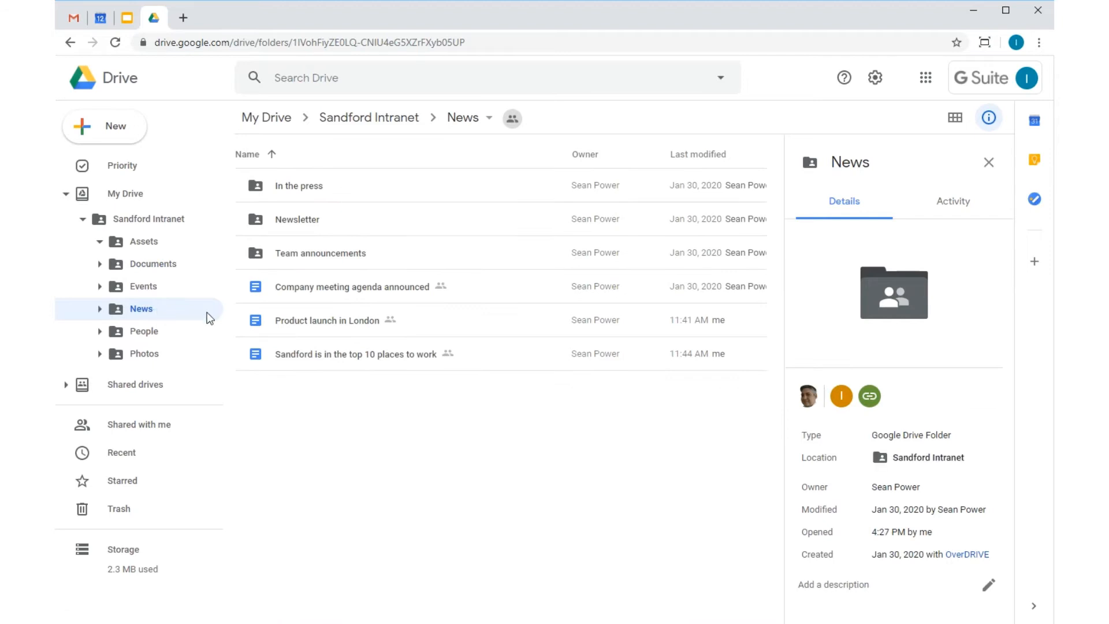
left_click(351, 286)
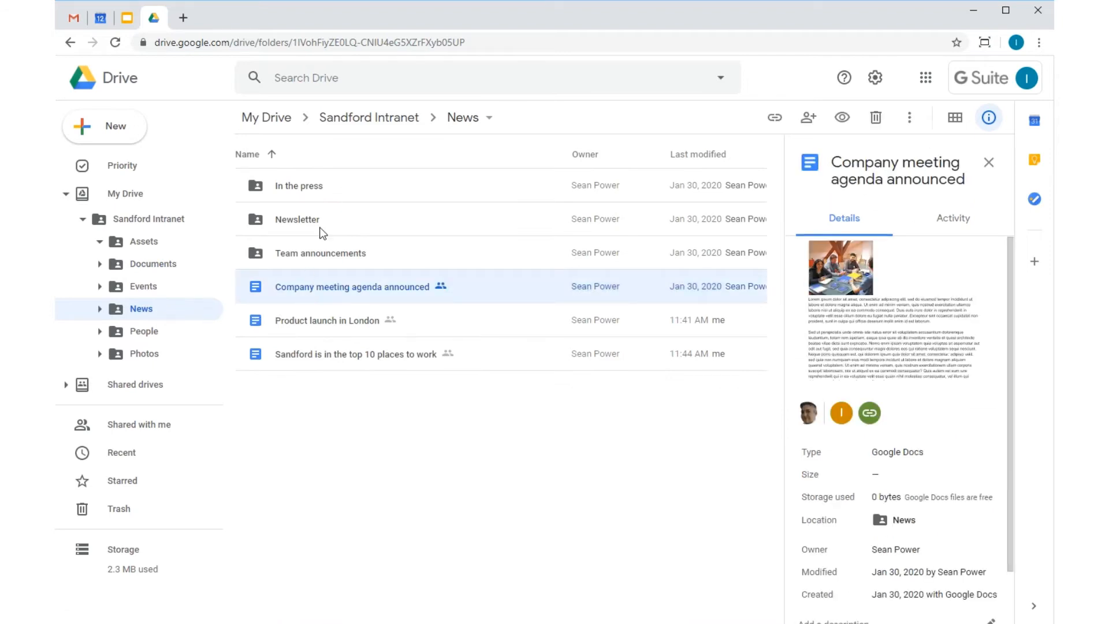
left_click(369, 118)
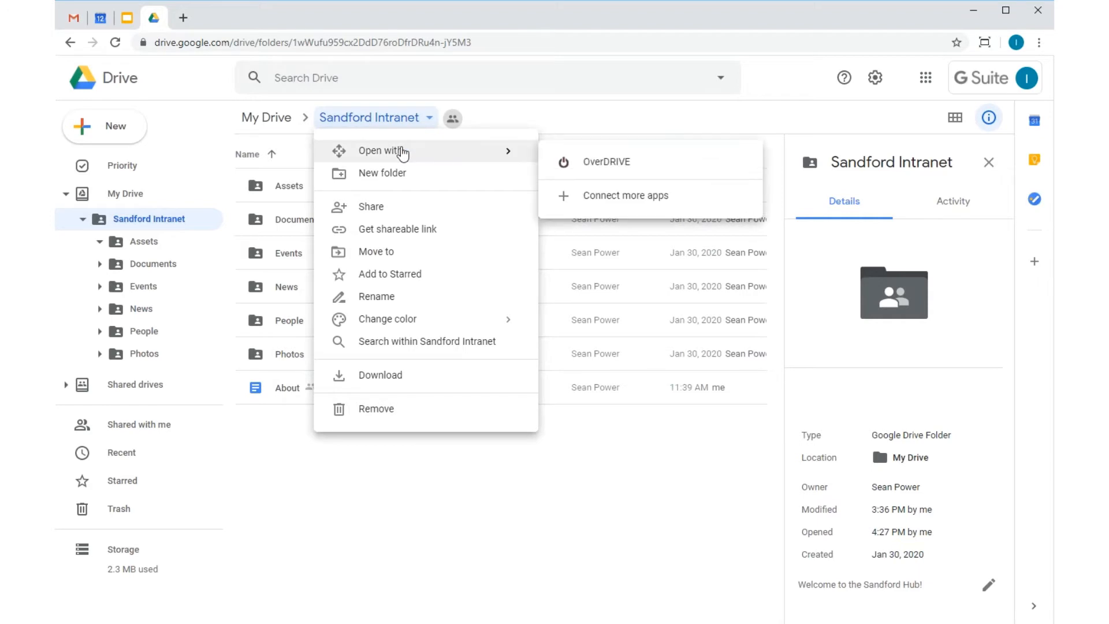
Step: Open the Sandford Intranet folder with OverDRIVE and sign in with Google
left_click(606, 162)
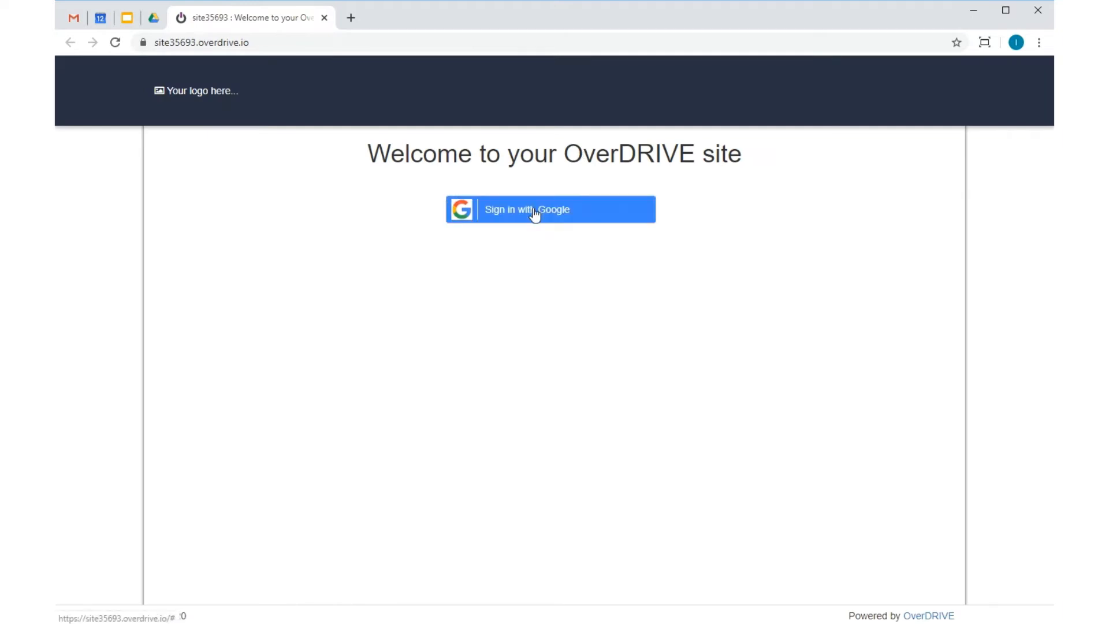
left_click(550, 209)
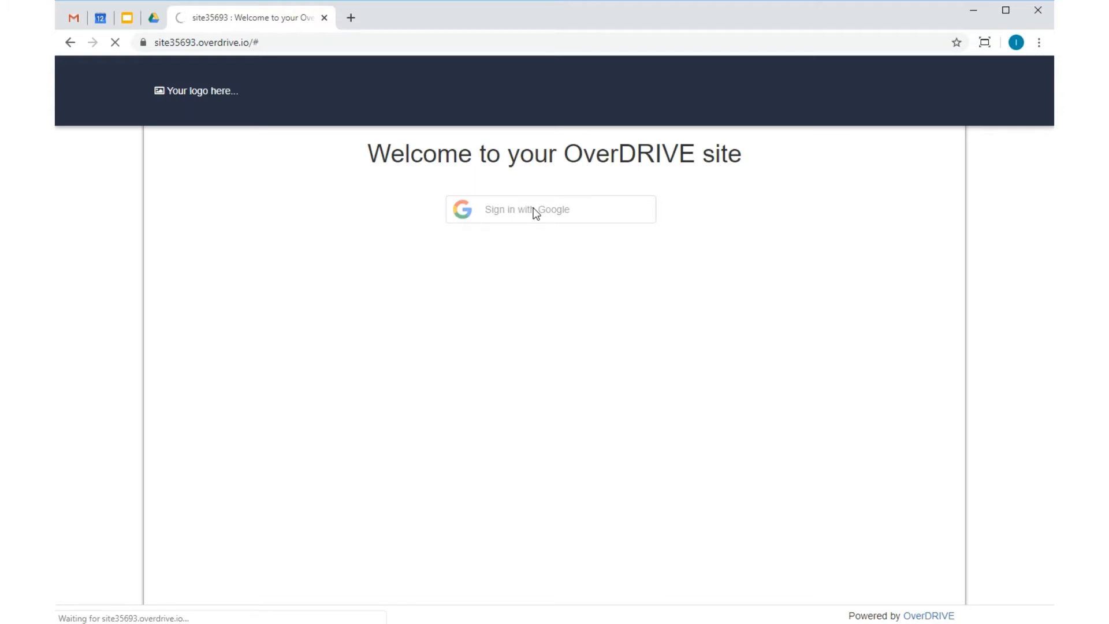
left_click(550, 209)
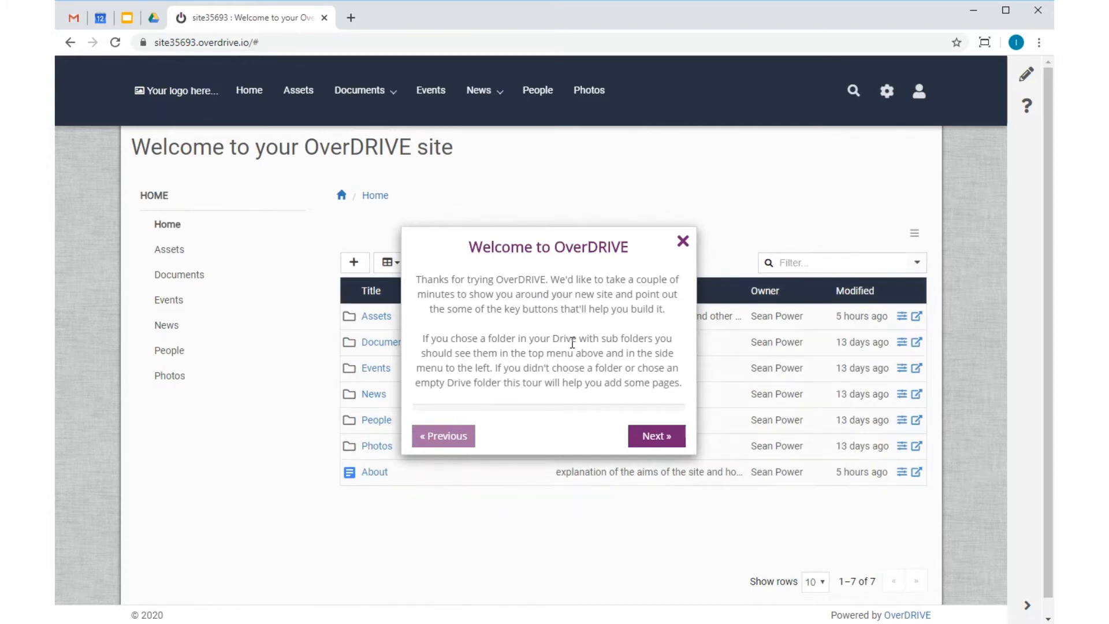
Step: Step through and close the welcome tour, then reach the site options
left_click(655, 436)
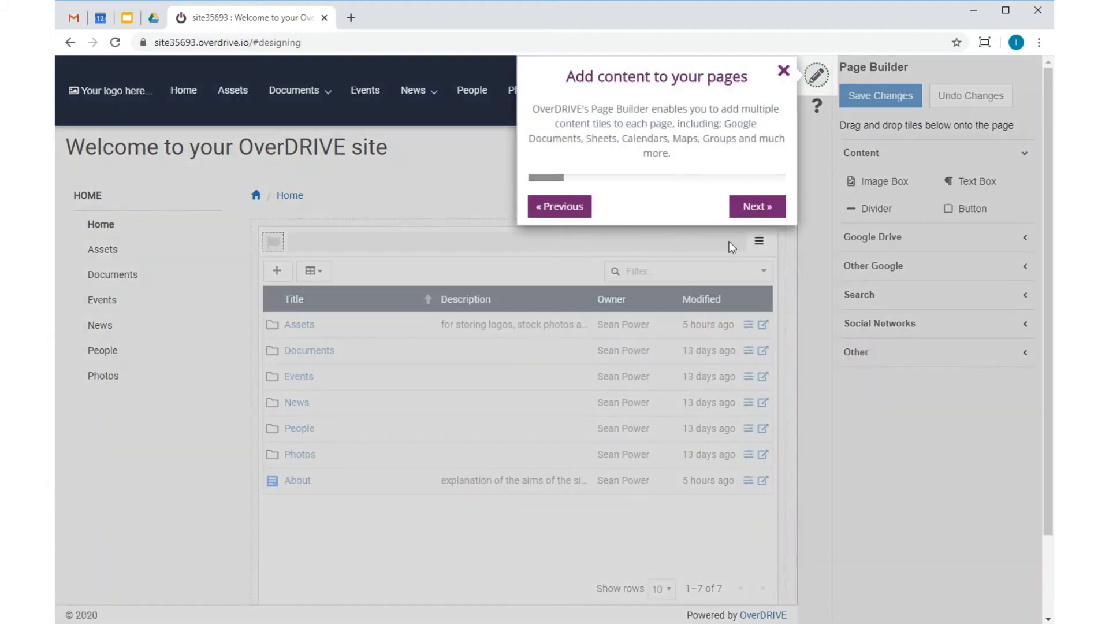
left_click(755, 206)
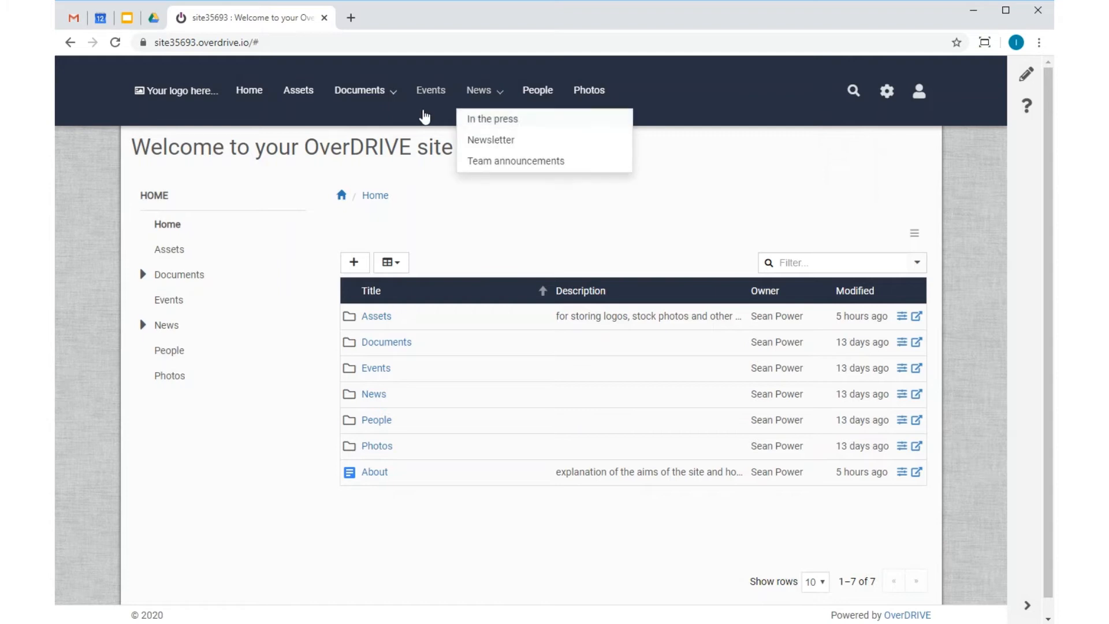
left_click(181, 90)
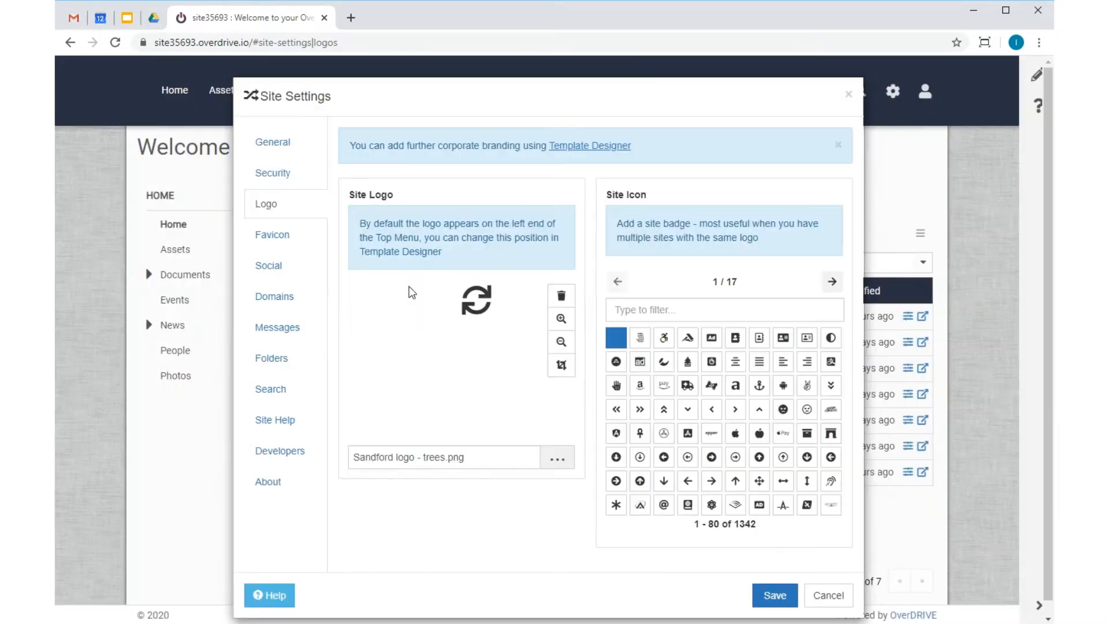
Step: Load Sandford logo - trees.png as the site logo and save the settings
left_click(775, 595)
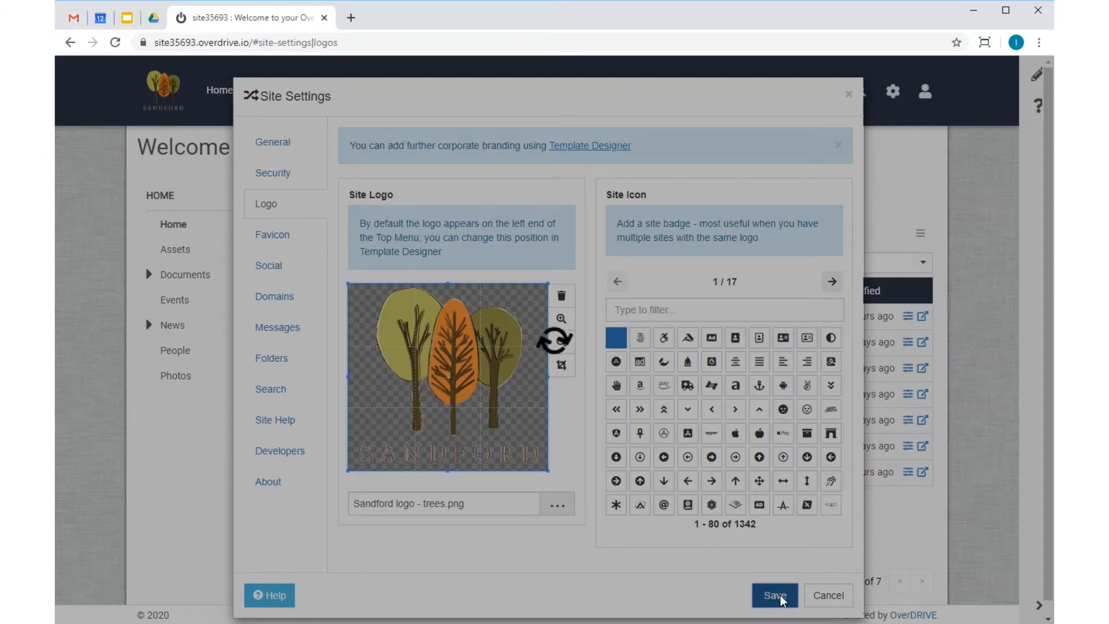
left_click(774, 595)
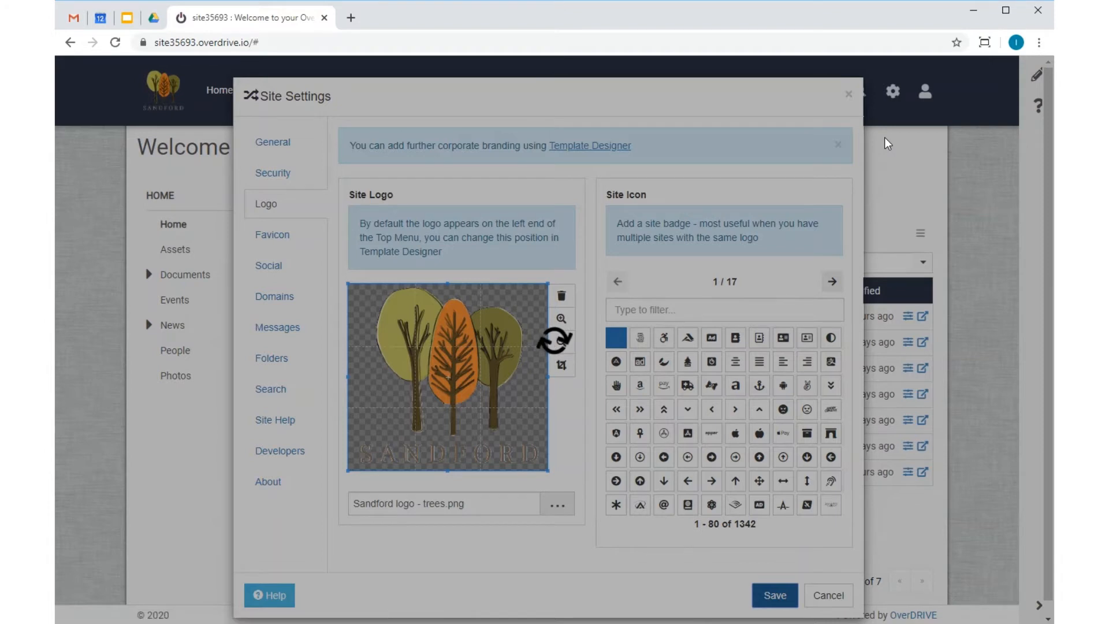
left_click(886, 90)
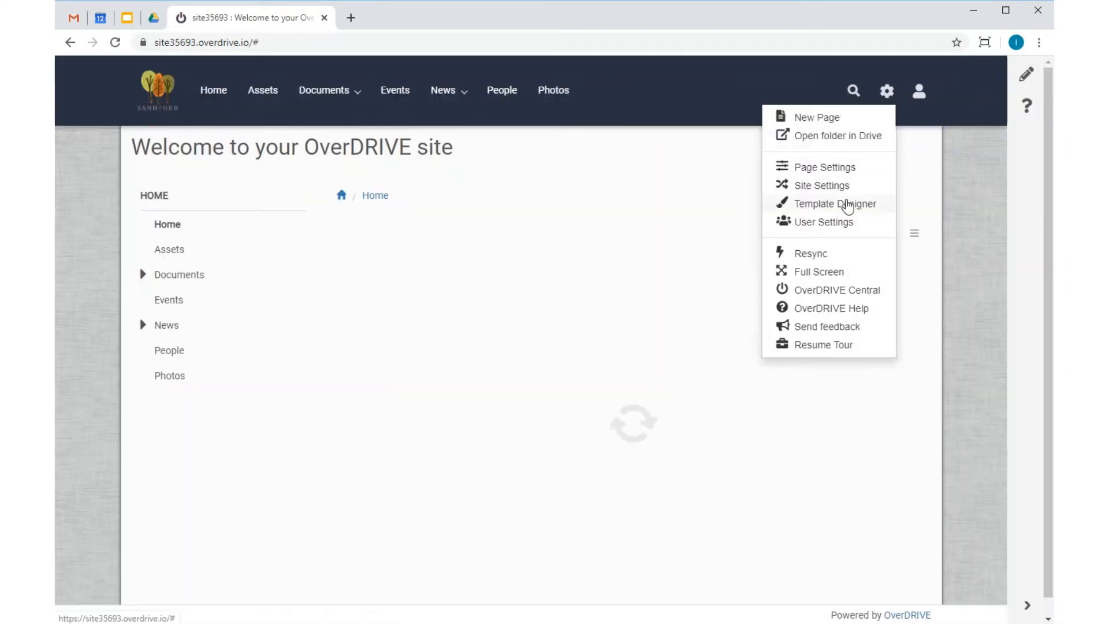
Step: Apply the Misted Blue template in Template Designer, review advanced options, and save it
left_click(835, 204)
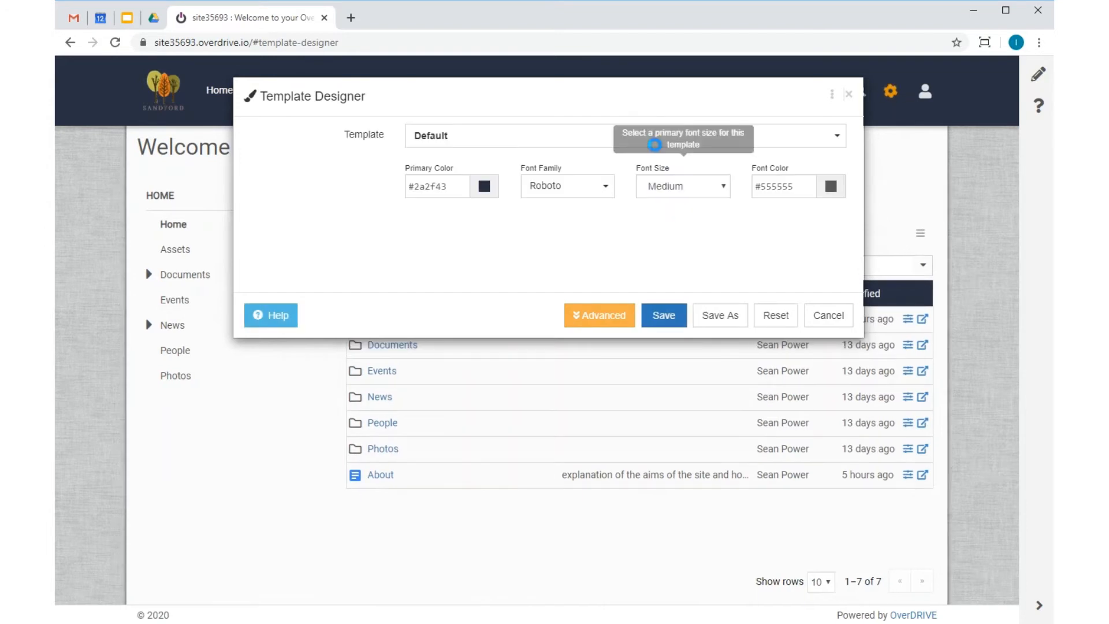
mouse_move(678, 232)
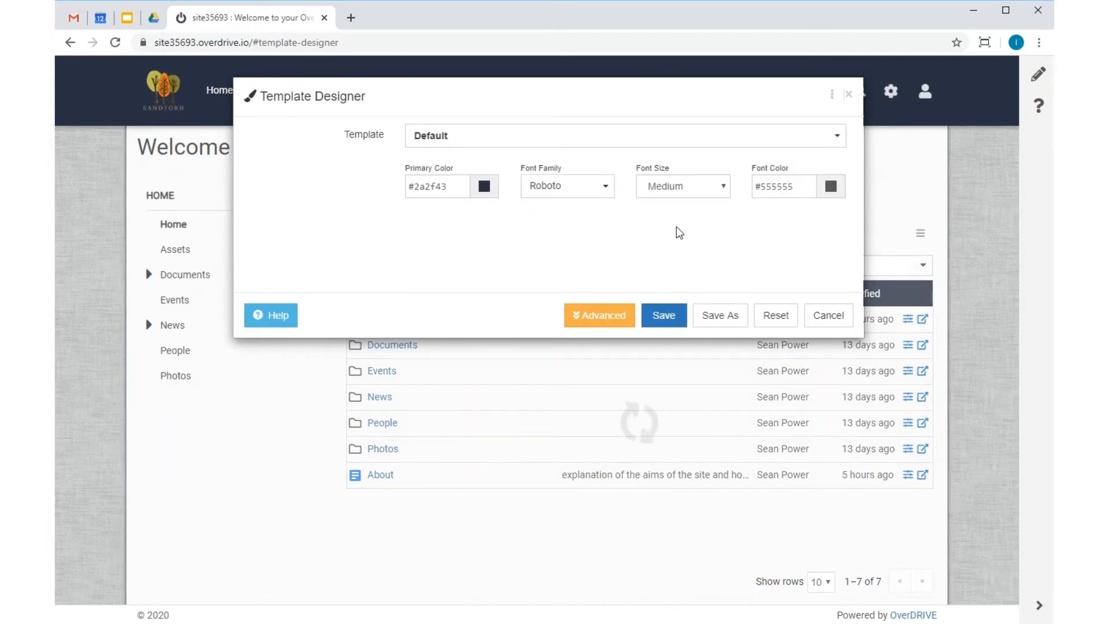
left_click(625, 135)
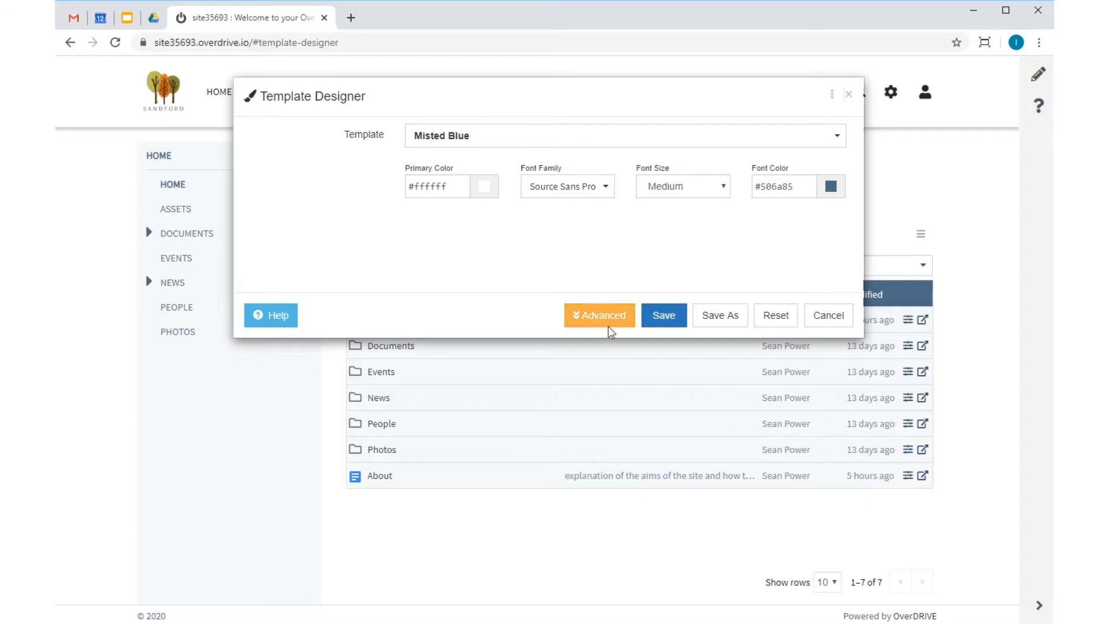
left_click(598, 314)
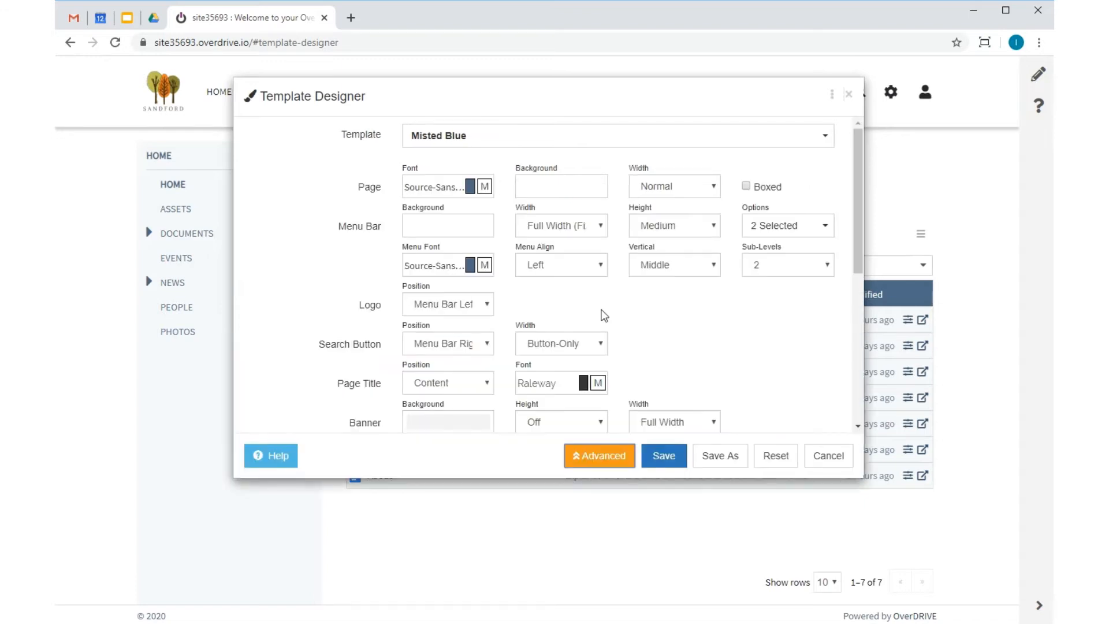
scroll("up", 3)
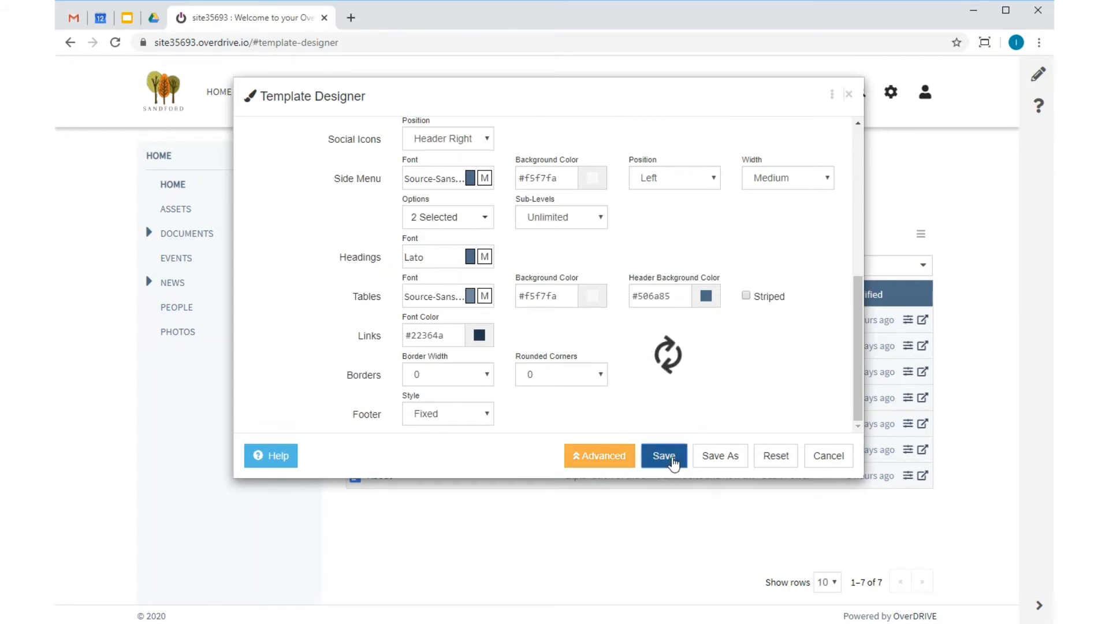
left_click(663, 455)
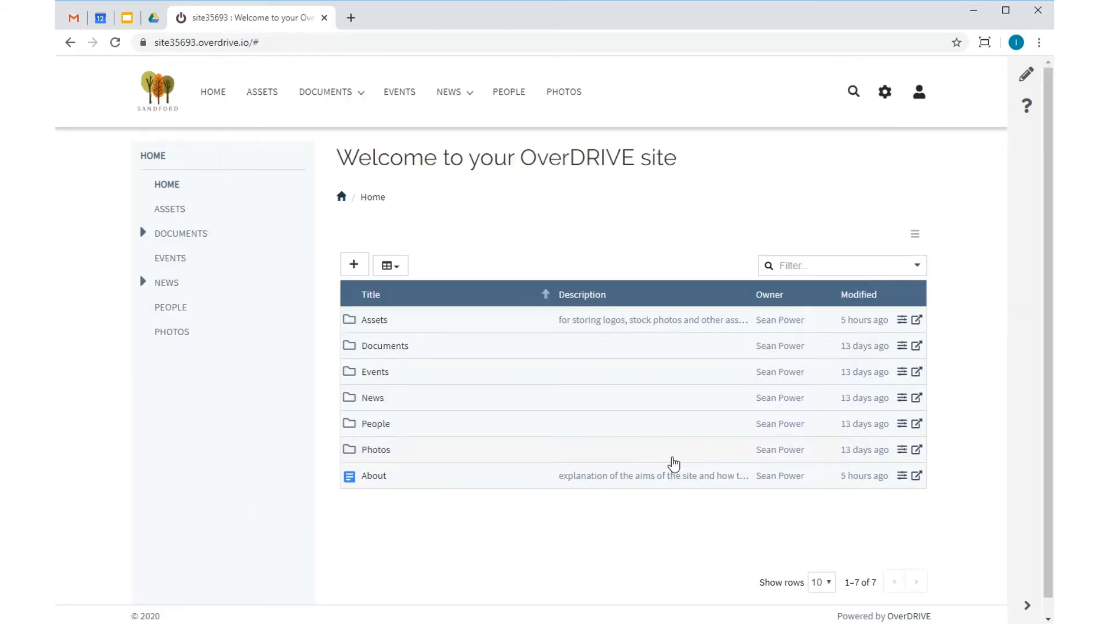
mouse_move(283, 150)
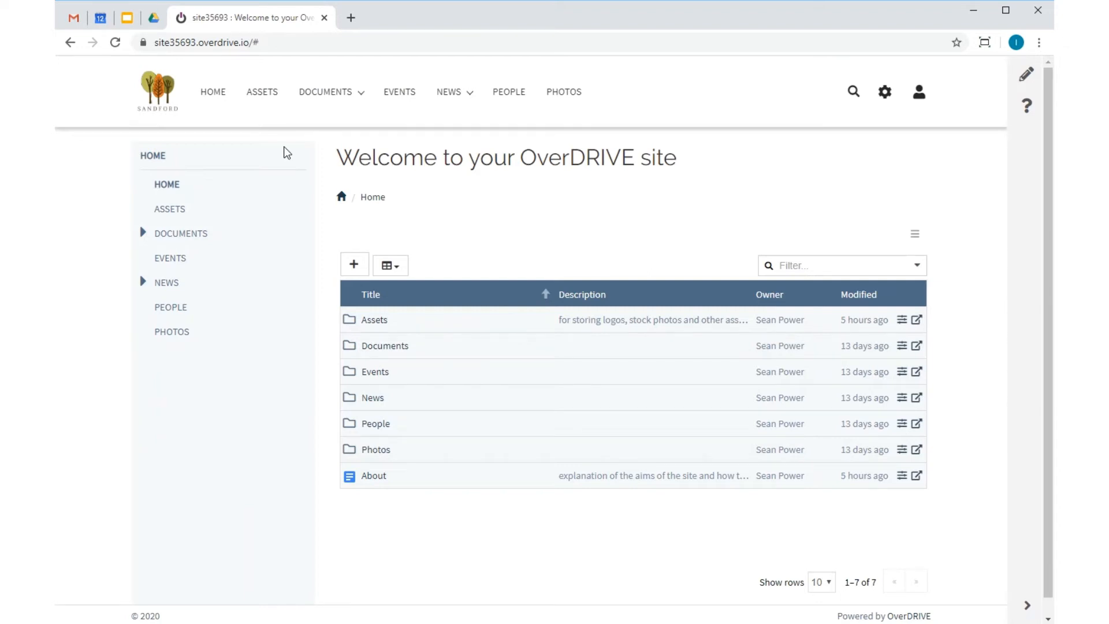
Step: Navigate to the Documents page listing its subfolders and files, and view add-content choices
left_click(326, 93)
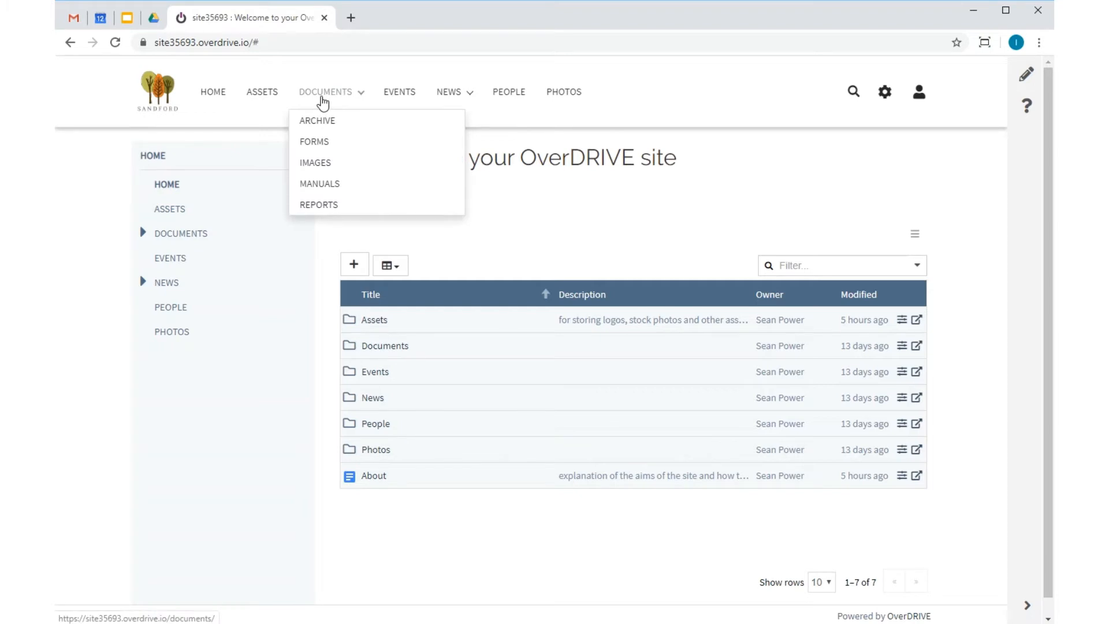
mouse_move(399, 91)
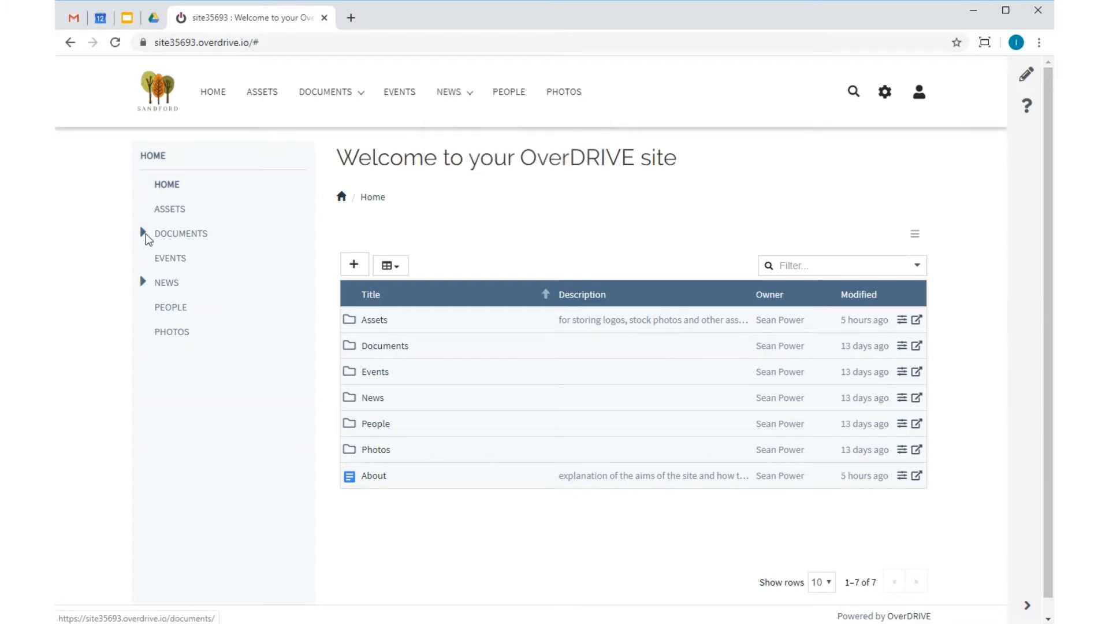
left_click(143, 233)
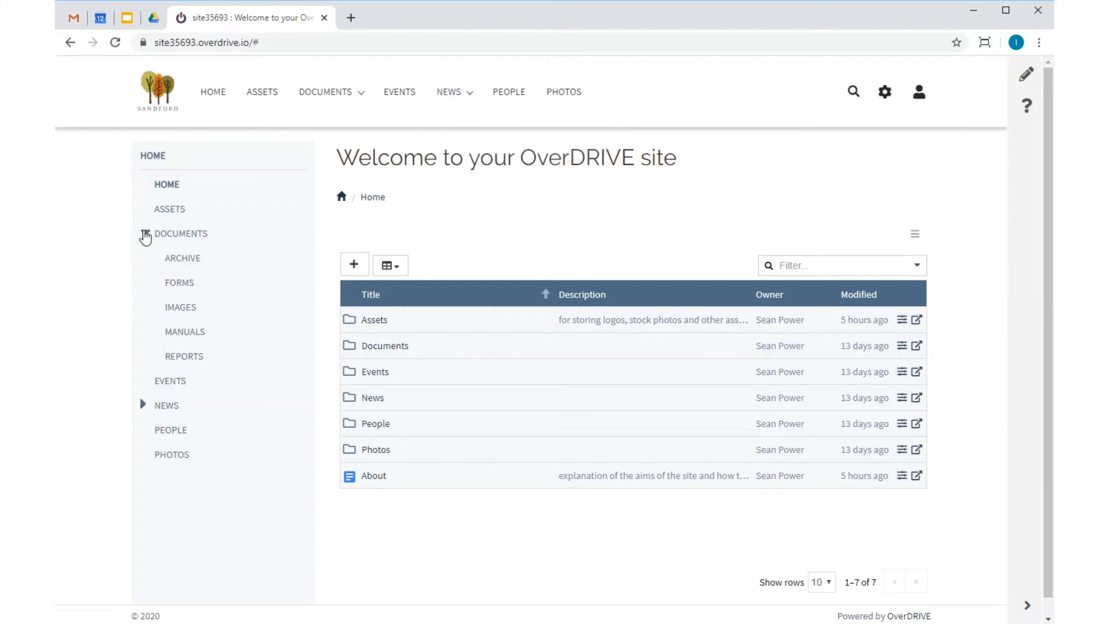
left_click(181, 234)
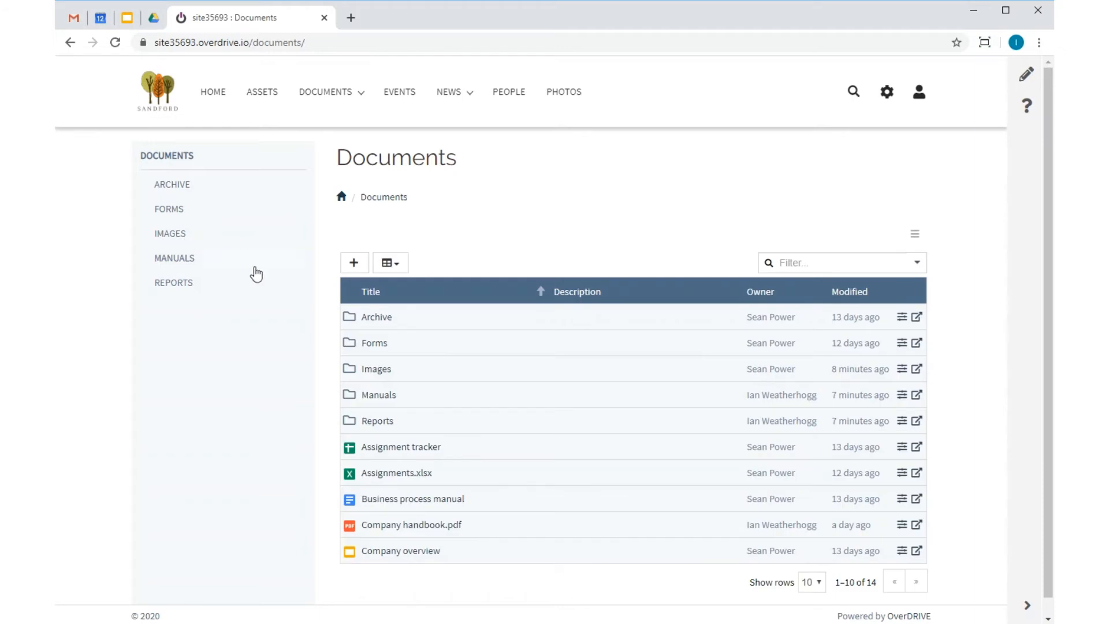
mouse_move(293, 298)
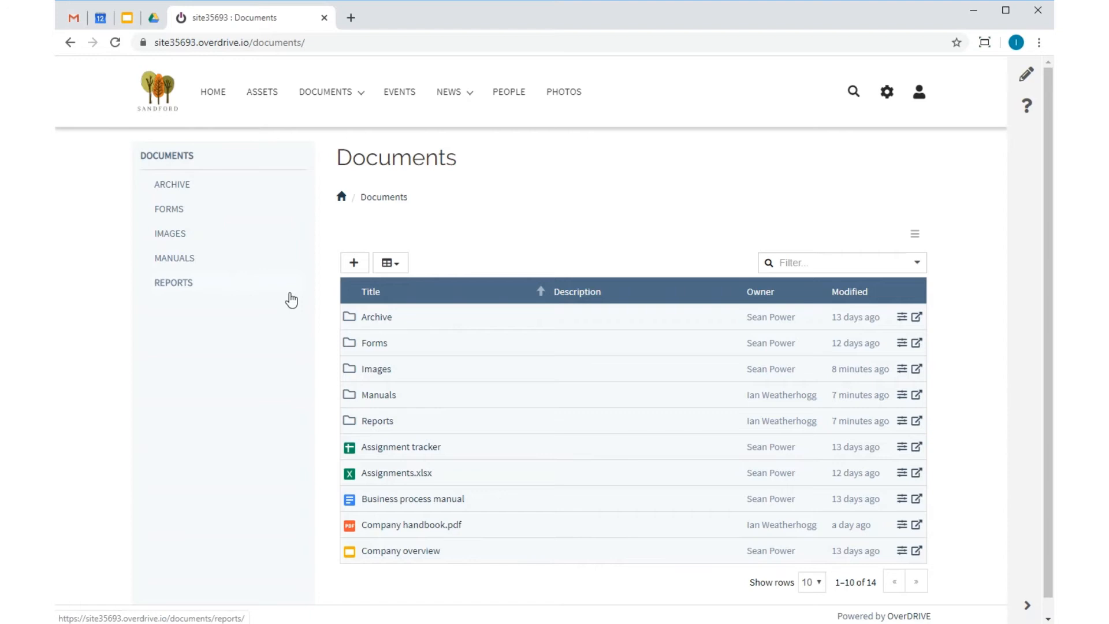
left_click(353, 262)
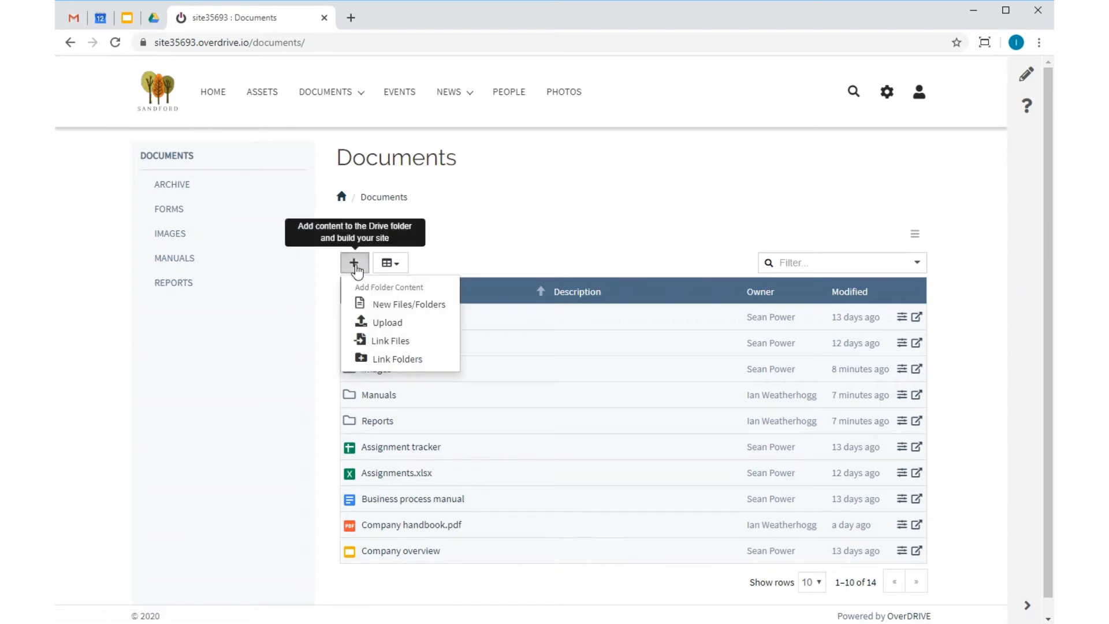
mouse_move(263, 305)
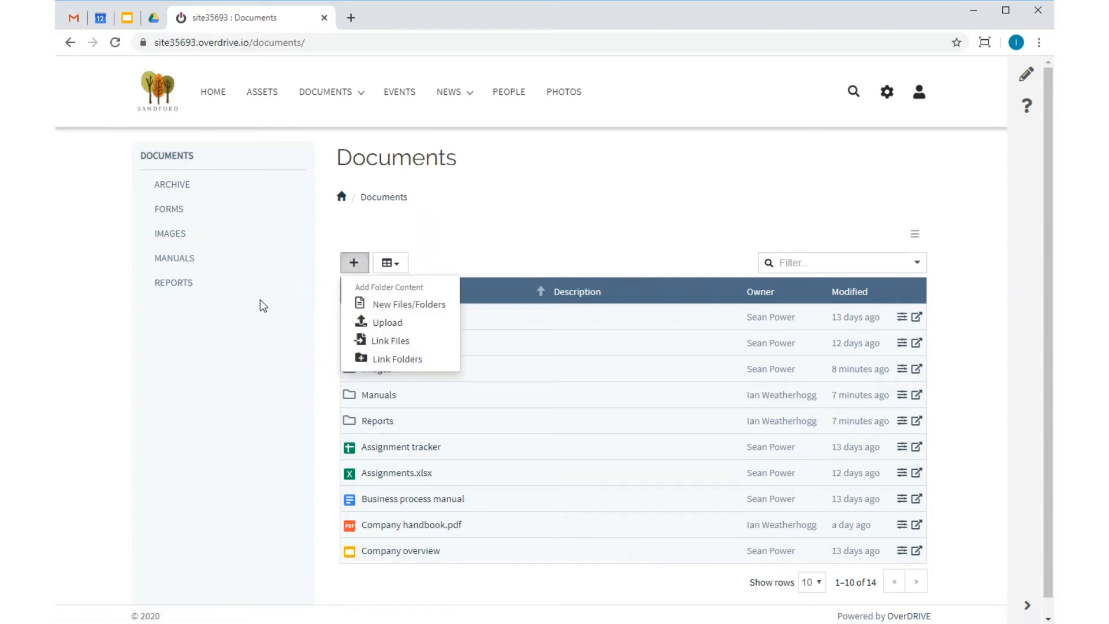
Step: Open the Business process manual, switch it to Edit mode, and return to Documents
left_click(413, 498)
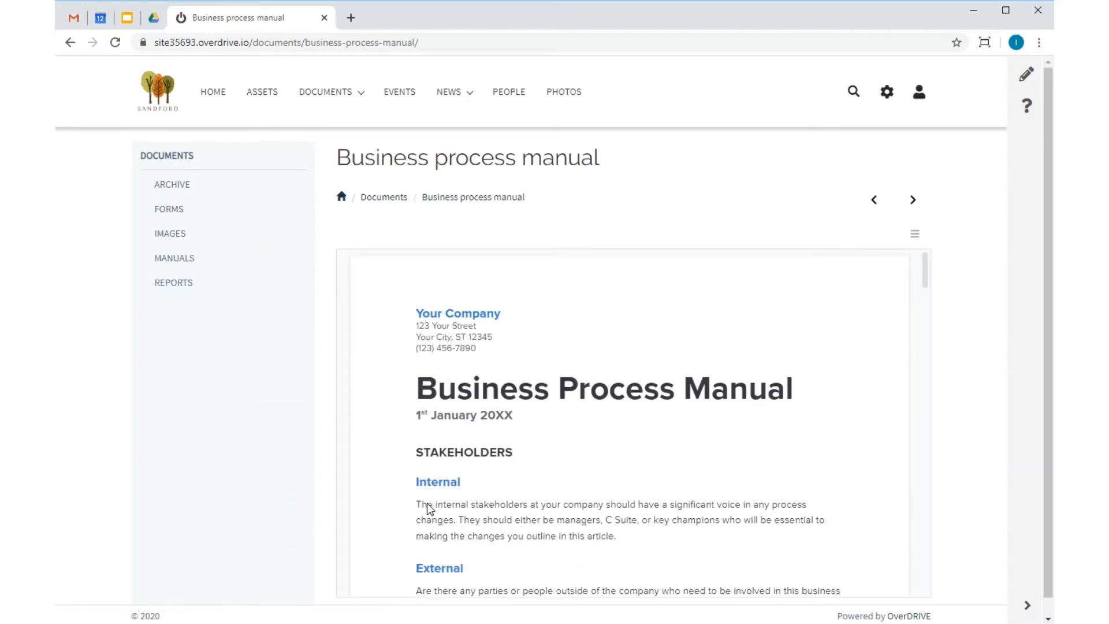
left_click(912, 234)
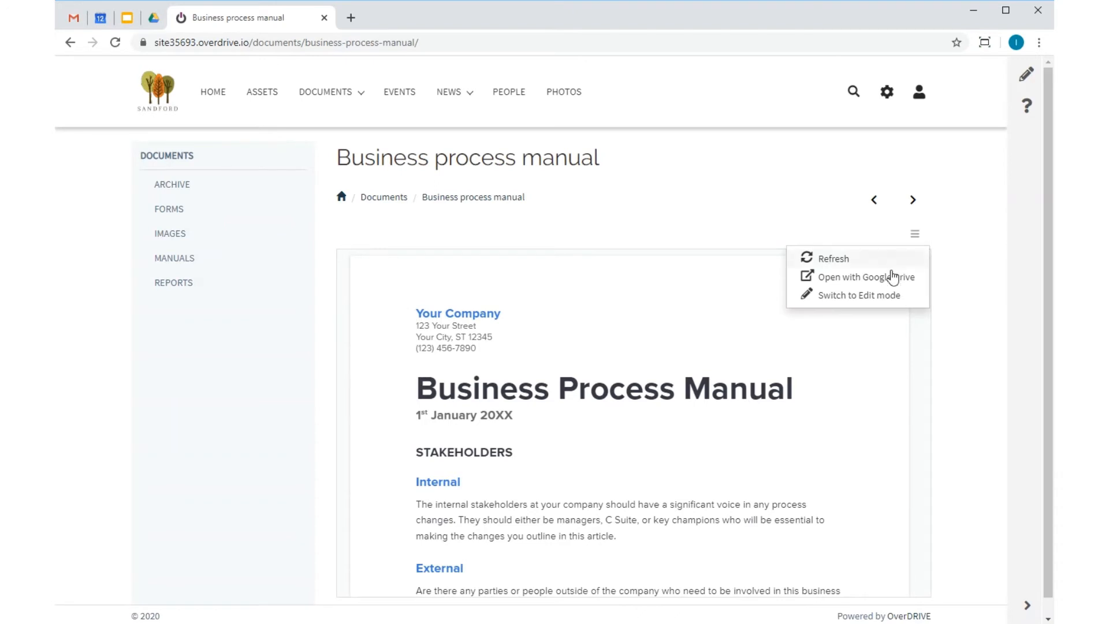
left_click(864, 276)
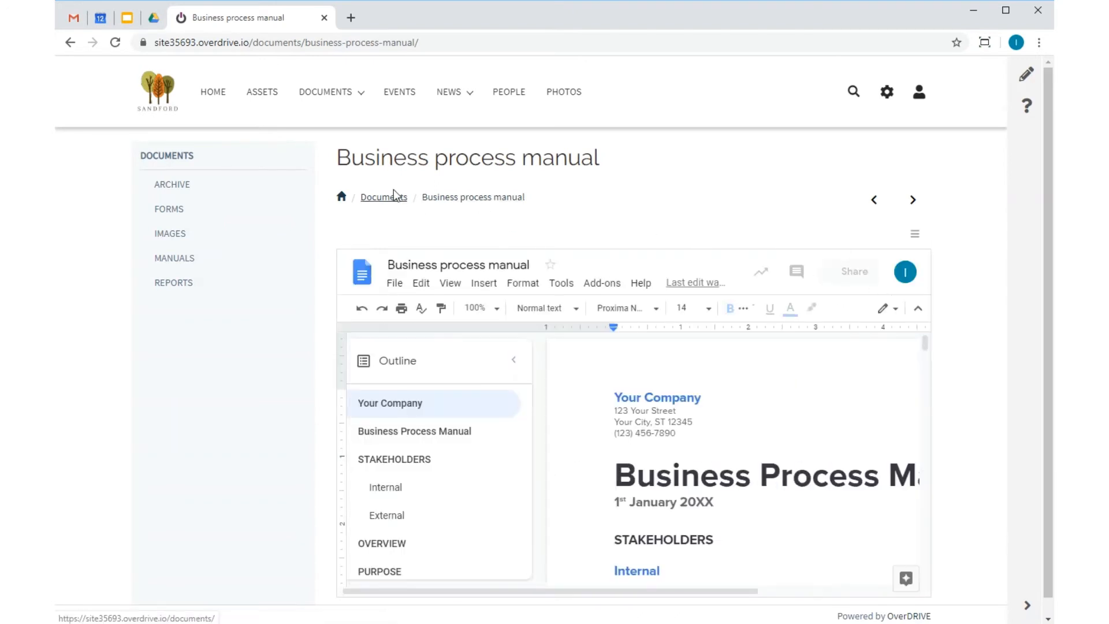
left_click(384, 196)
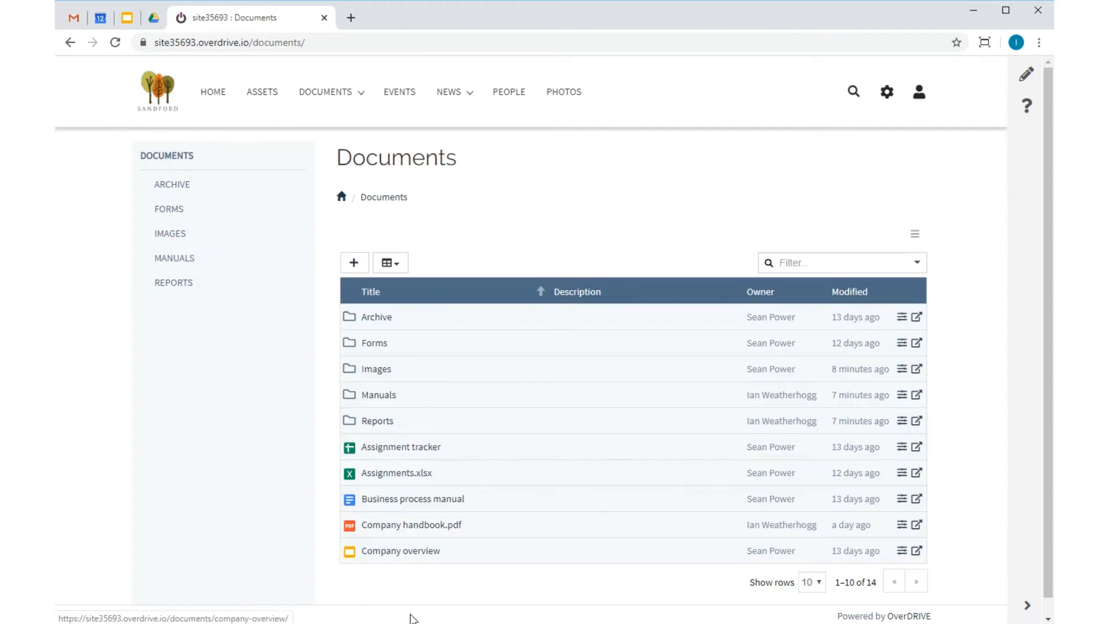
mouse_move(169, 213)
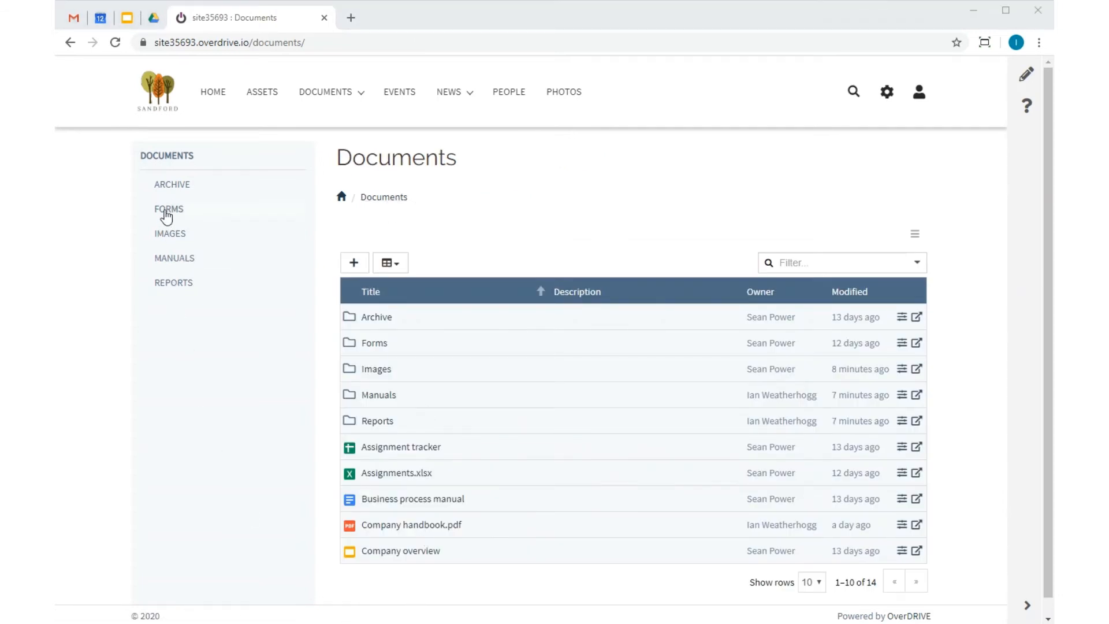
Step: Show the Forms folder as Large Icons and open the Time Off Request form
left_click(168, 209)
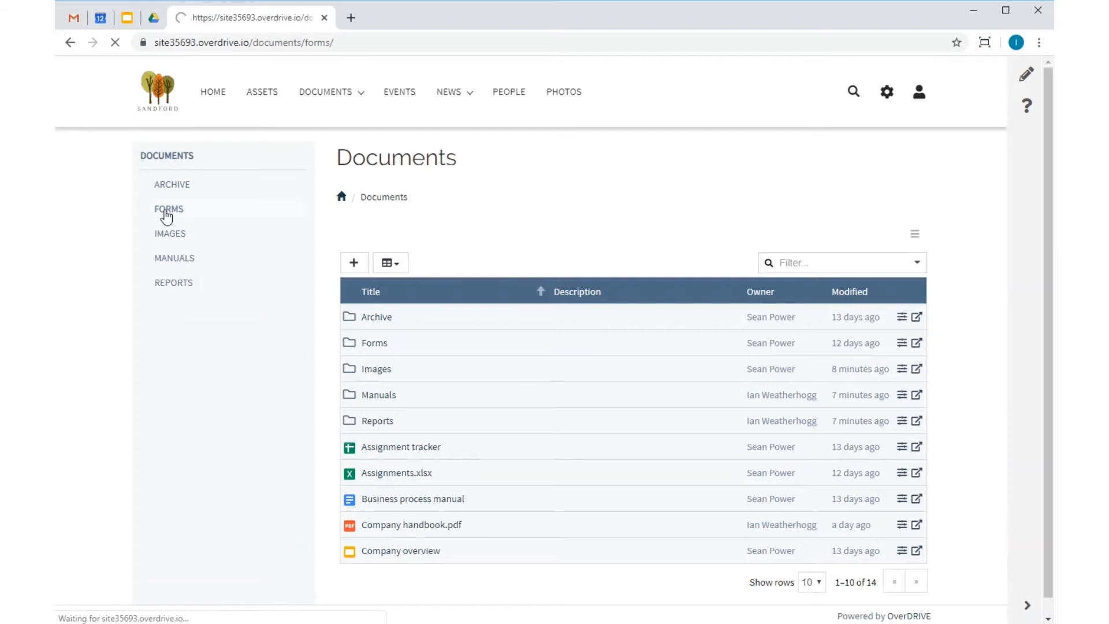
left_click(168, 210)
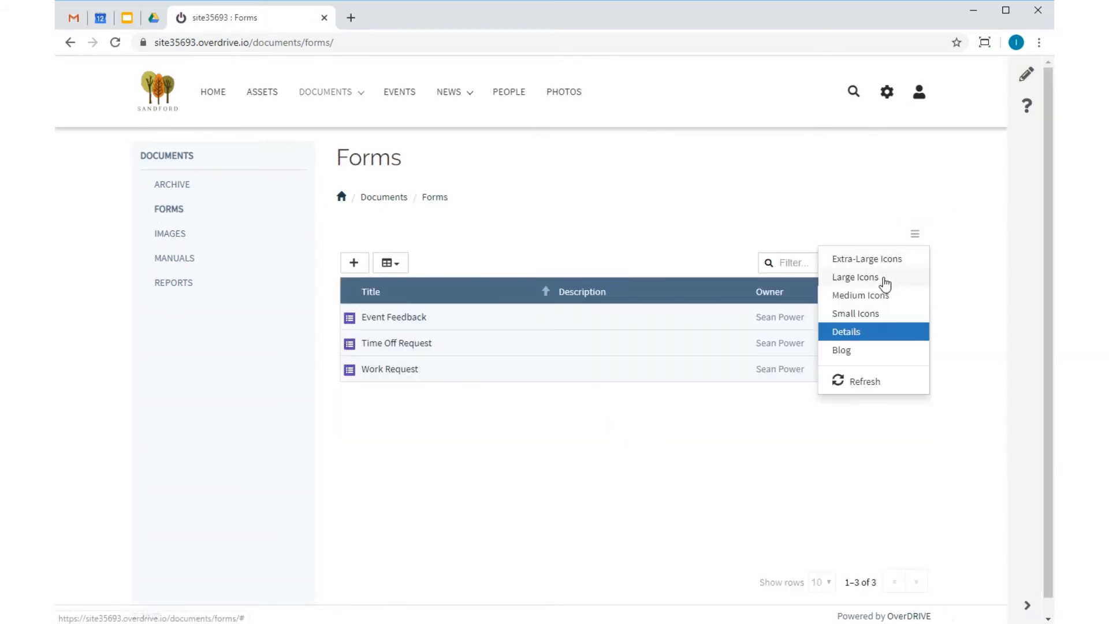
left_click(855, 277)
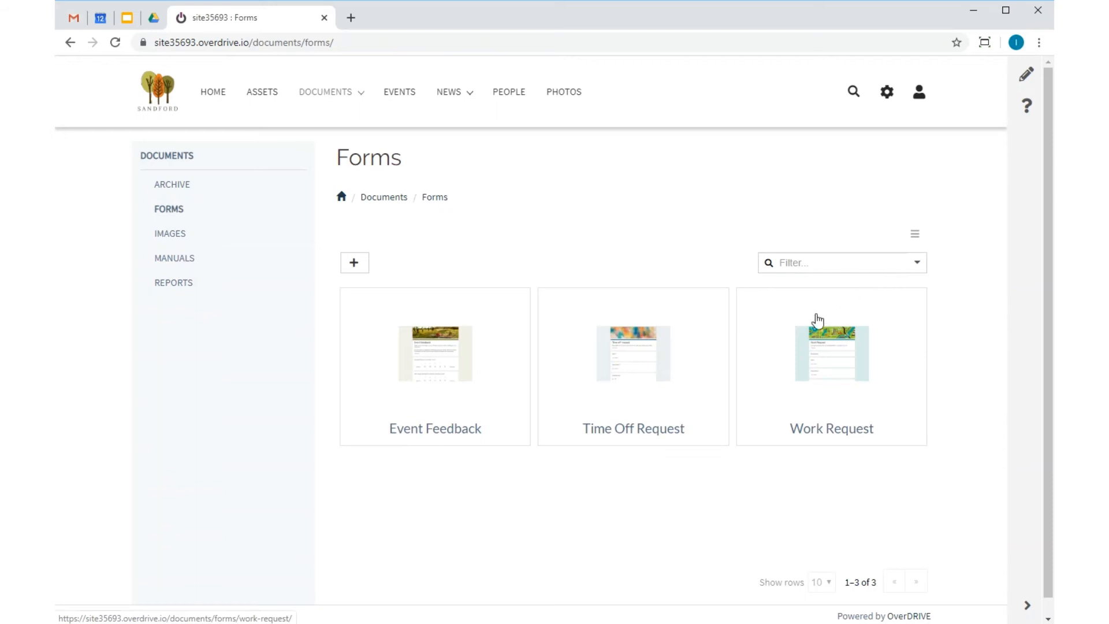
left_click(632, 367)
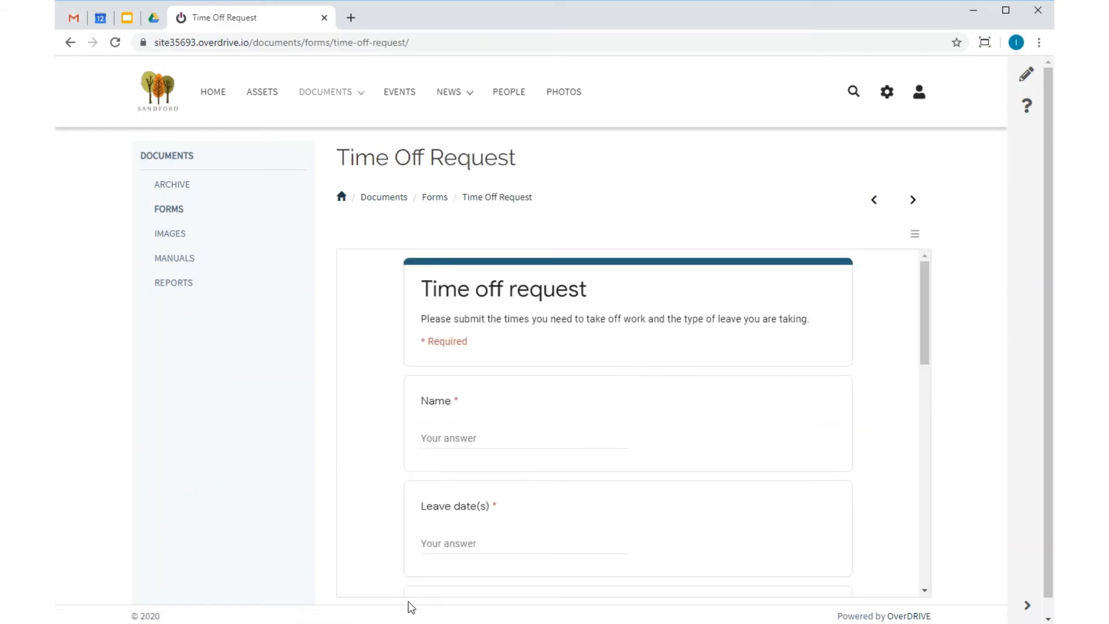
mouse_move(440, 111)
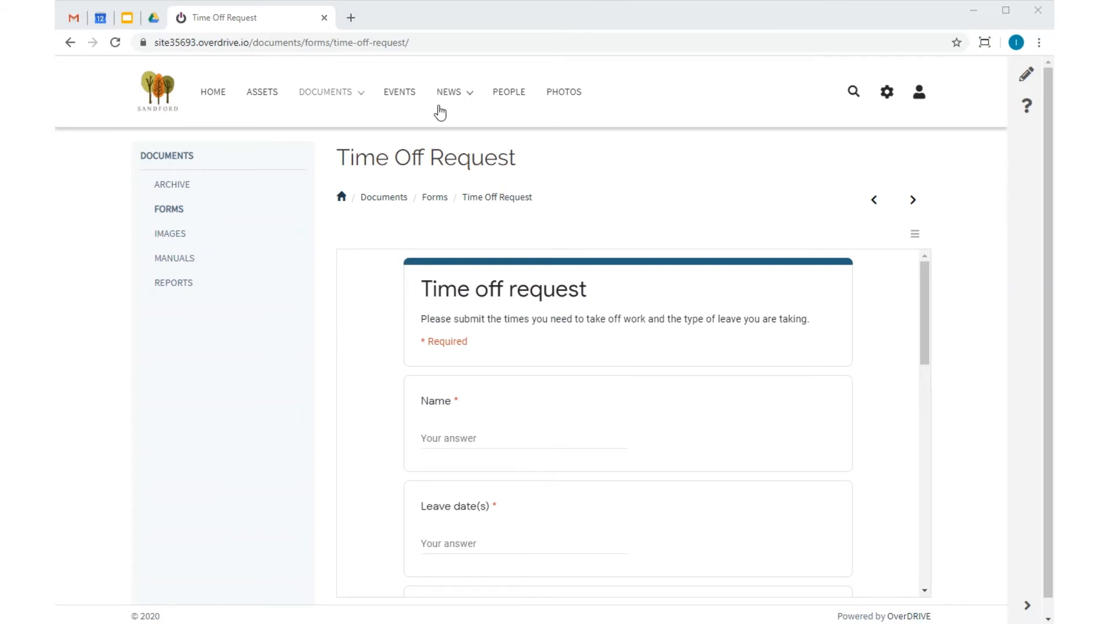
Step: Go to the News section from the top menu
left_click(450, 91)
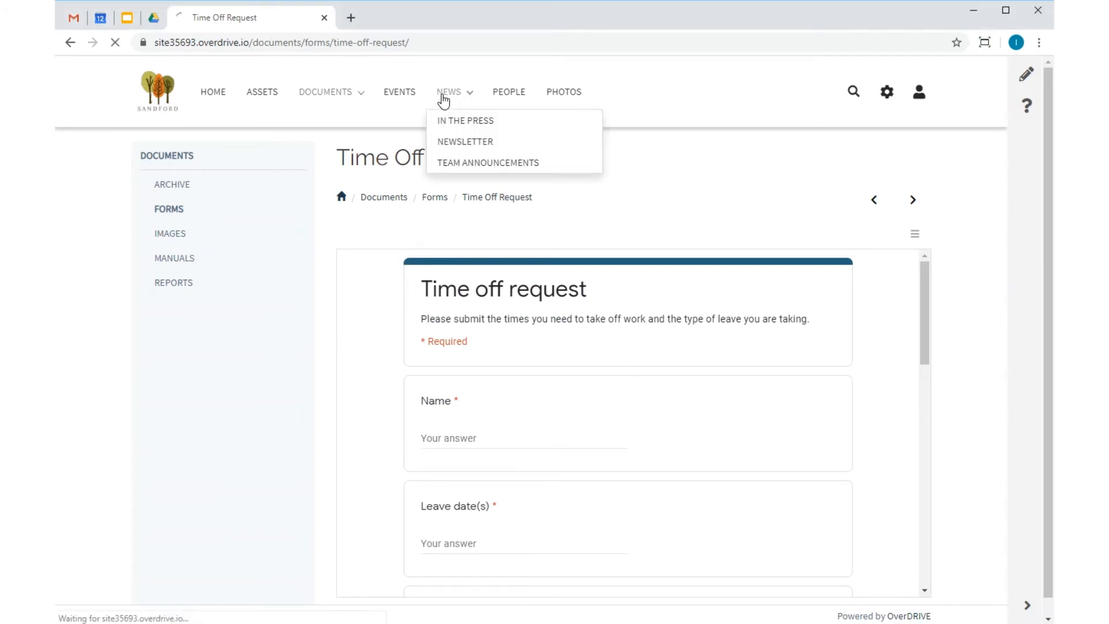
left_click(448, 91)
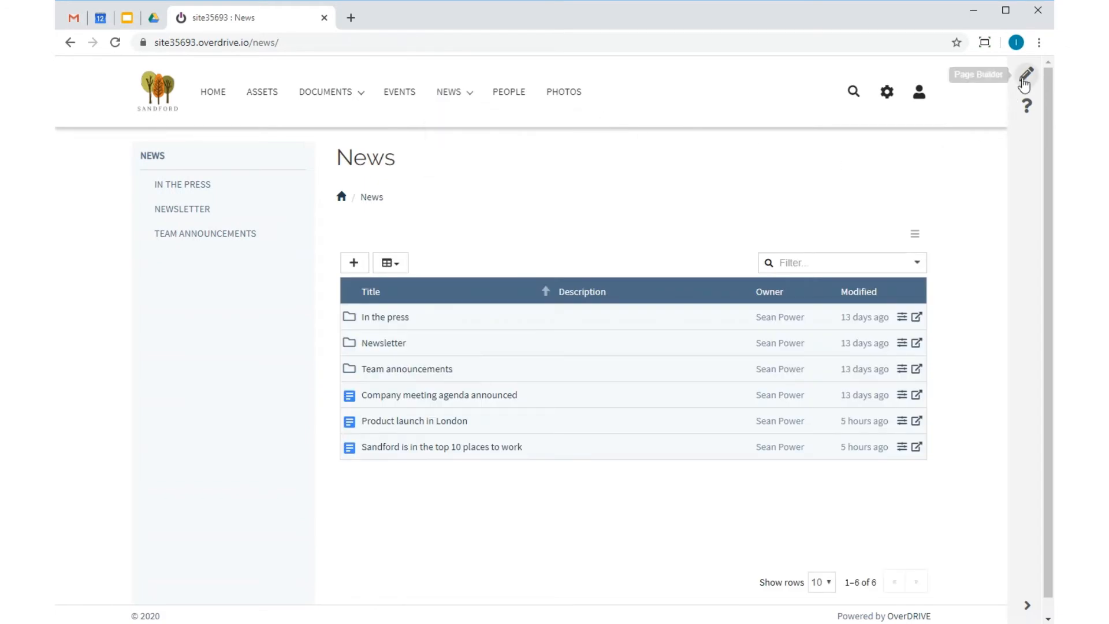
Step: Set the News page's Drive Folder tile to Blog view with Comments enabled
left_click(1025, 74)
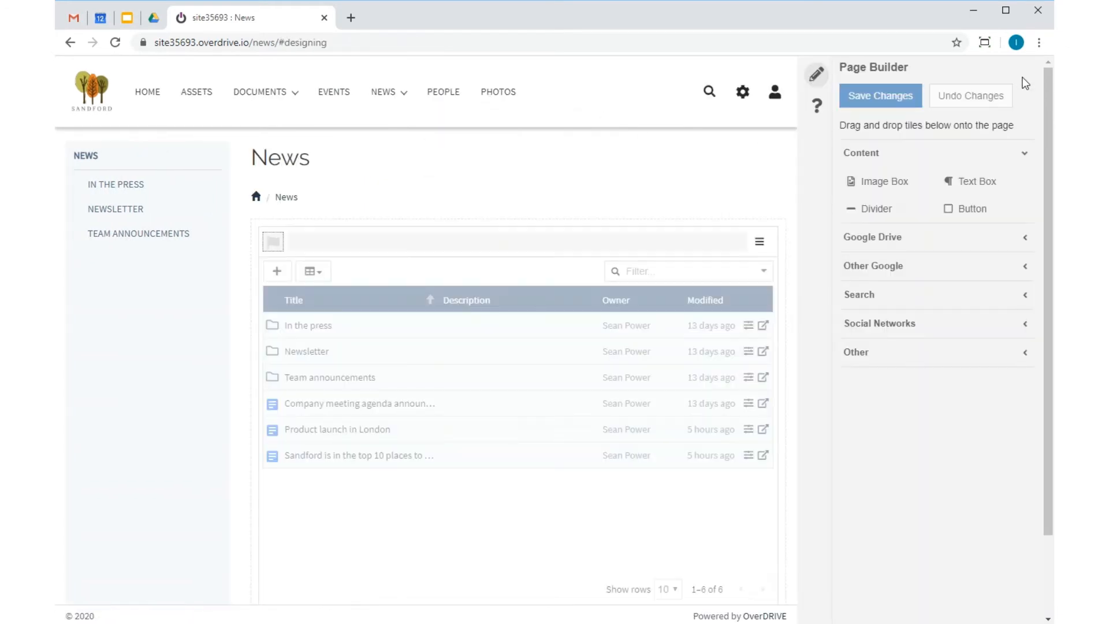
left_click(759, 242)
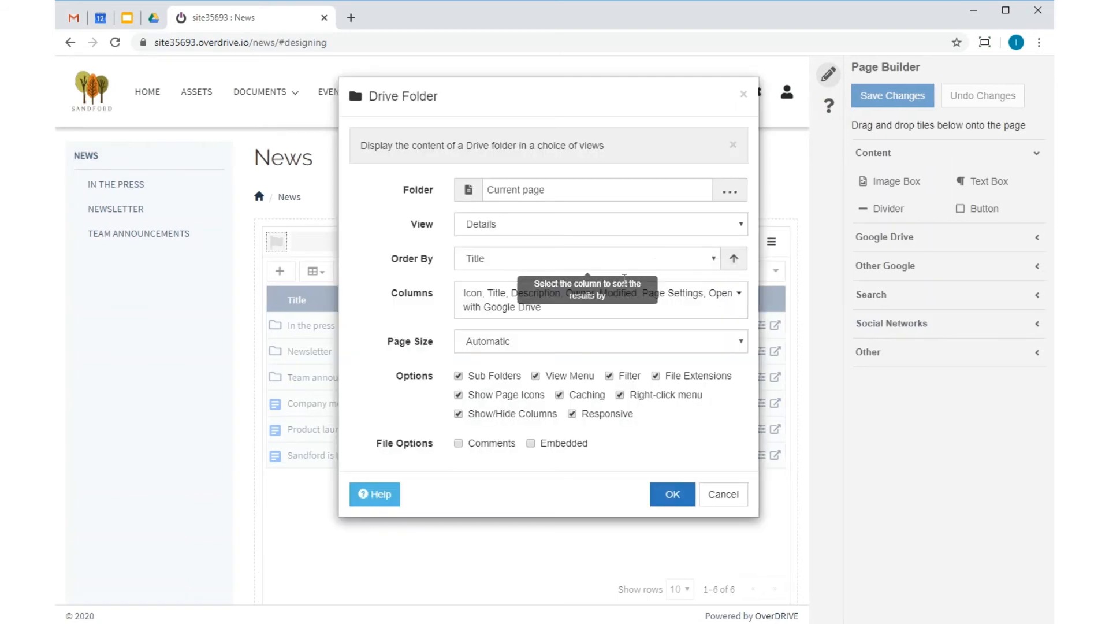
left_click(600, 224)
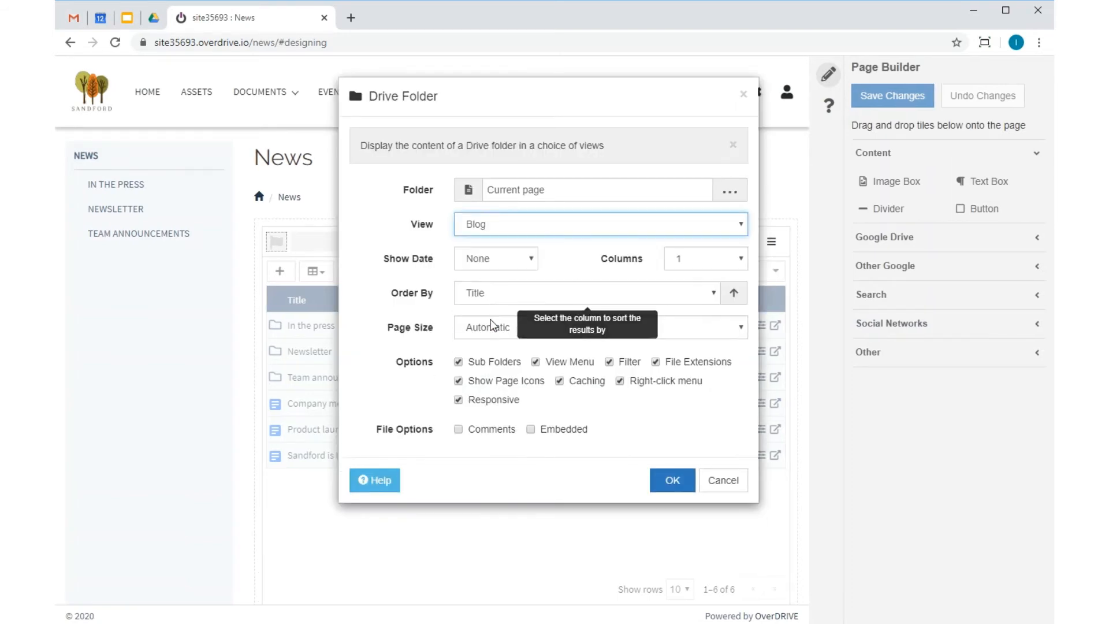
left_click(459, 429)
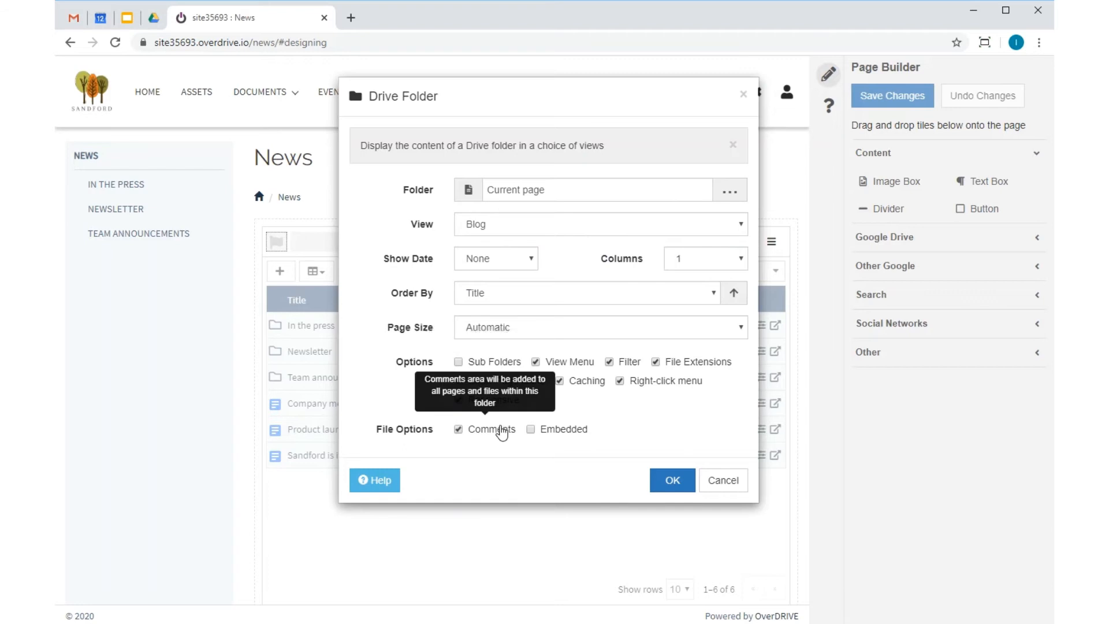
left_click(670, 480)
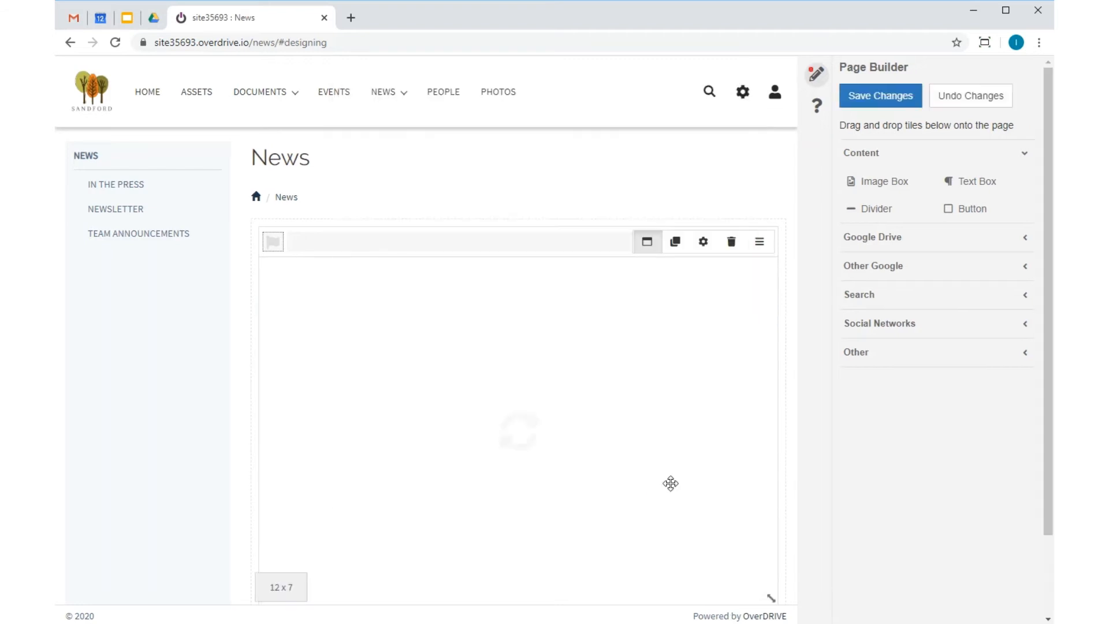
mouse_move(895, 107)
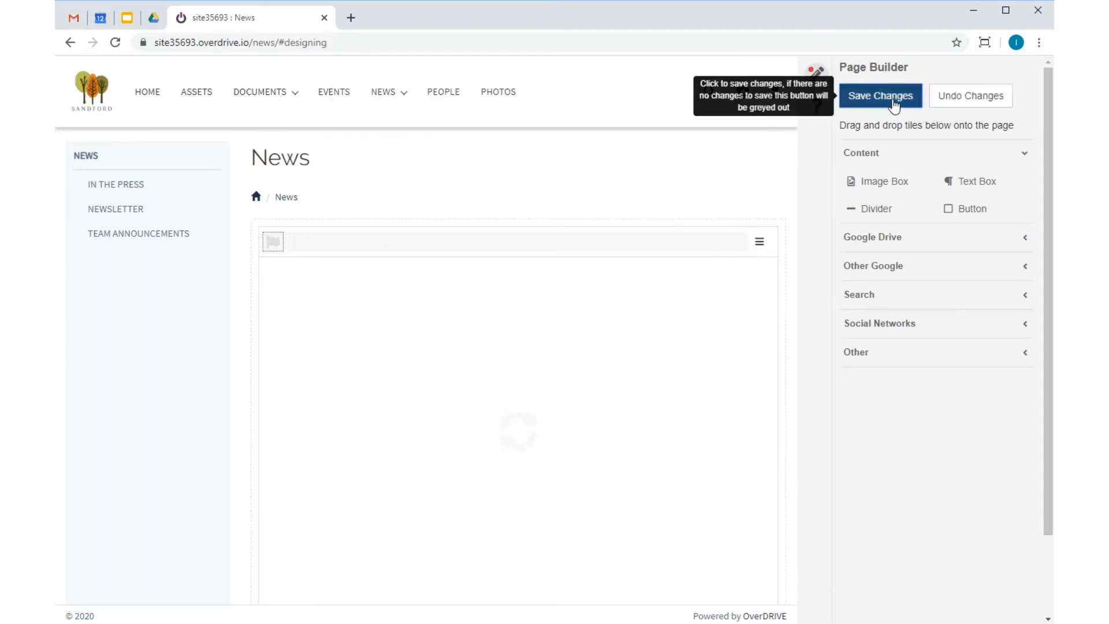
Step: Save the page changes and open the Company meeting agenda announced article
left_click(880, 96)
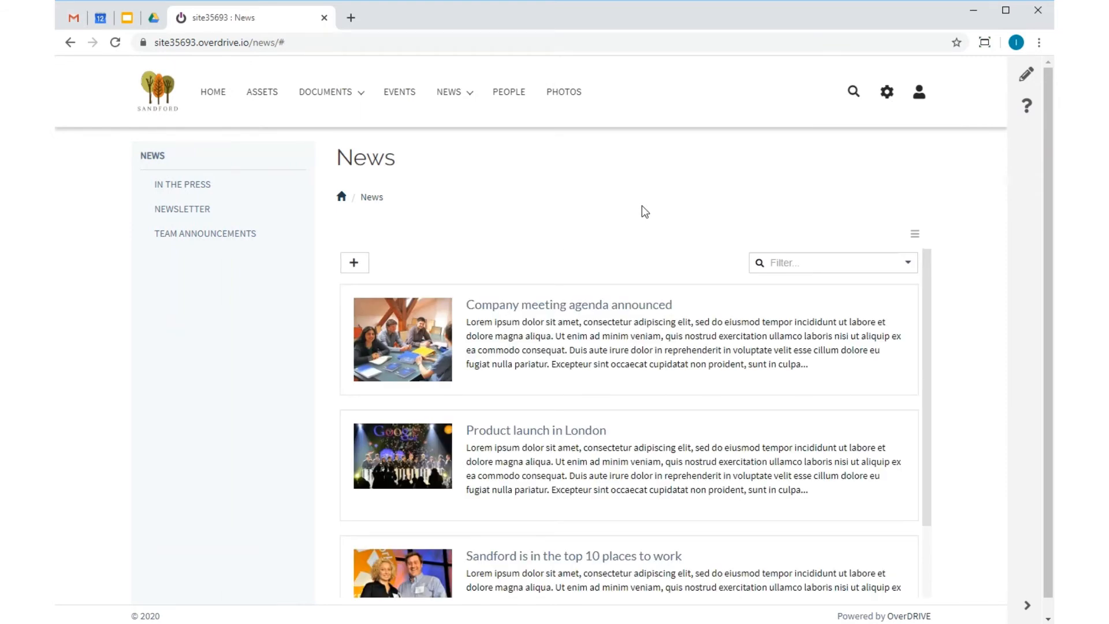
left_click(568, 304)
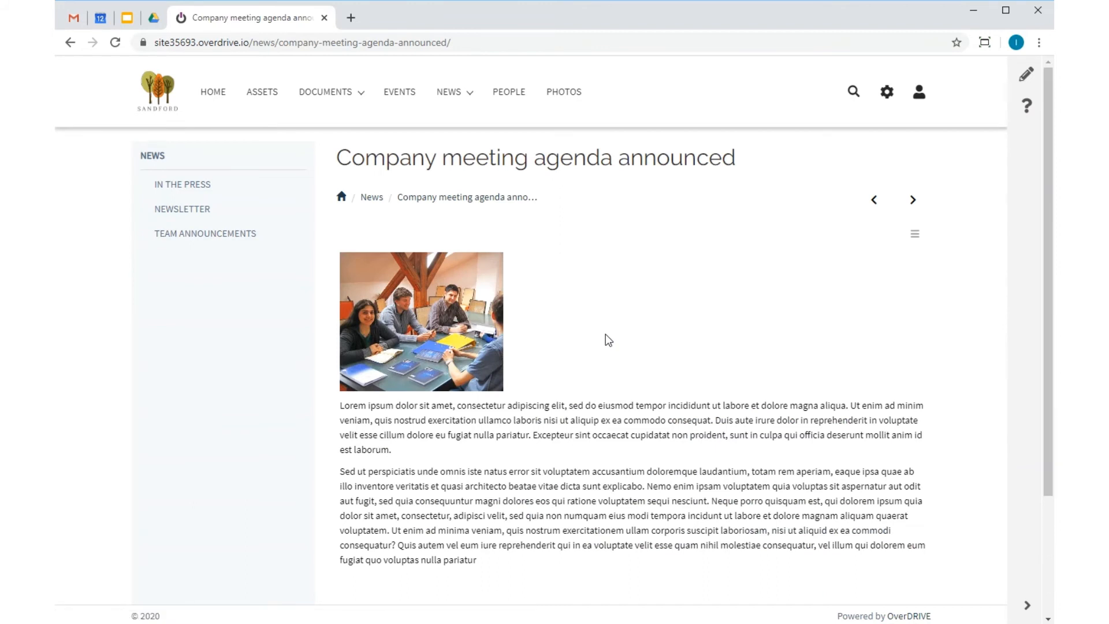
Step: Scroll to the article's Comments box, view Product launch in London, and return to the News blog and Home
scroll("down", 3)
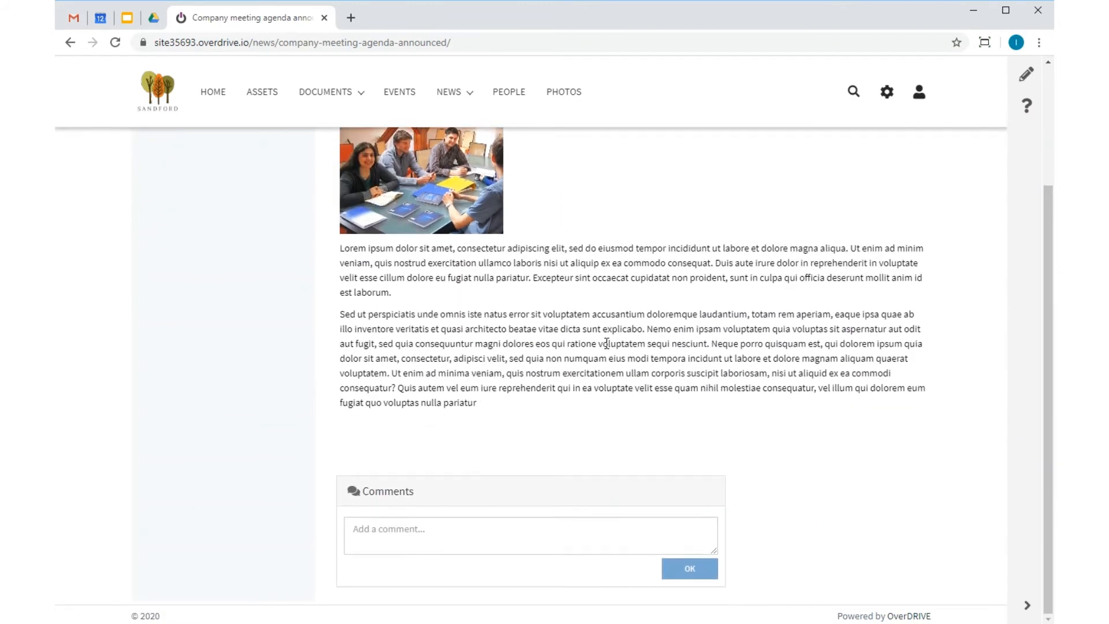
scroll("up", 3)
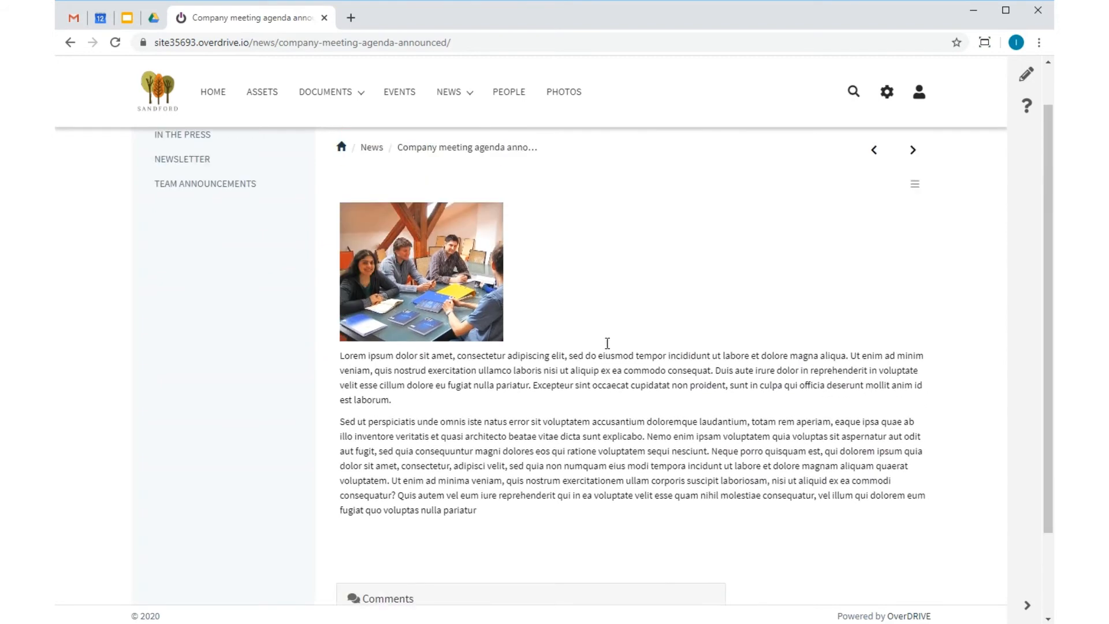
scroll("up", 3)
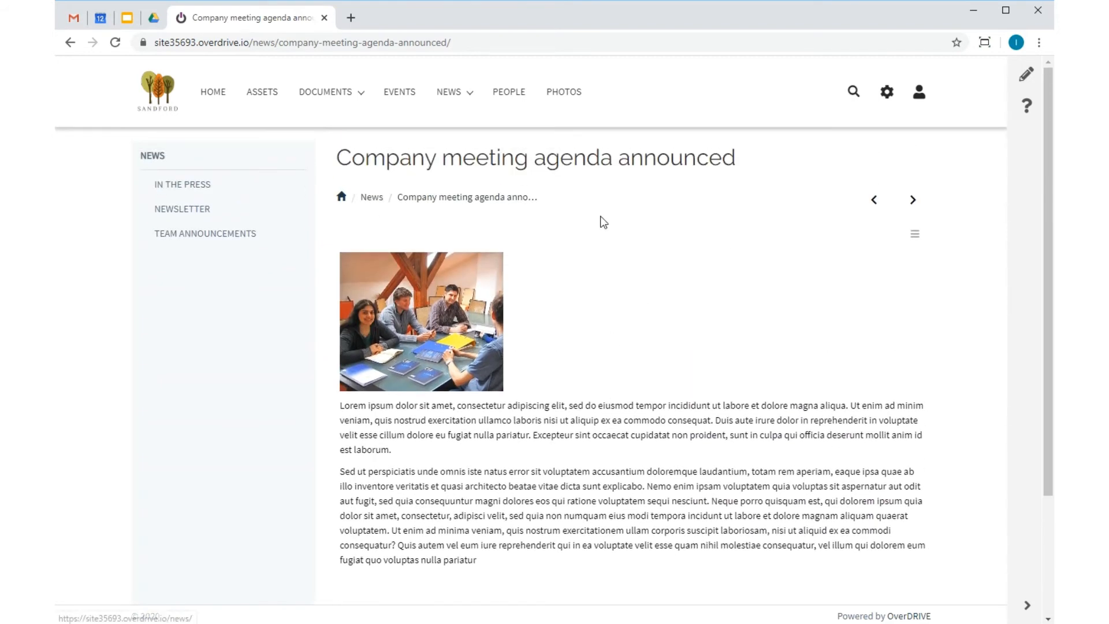
left_click(913, 200)
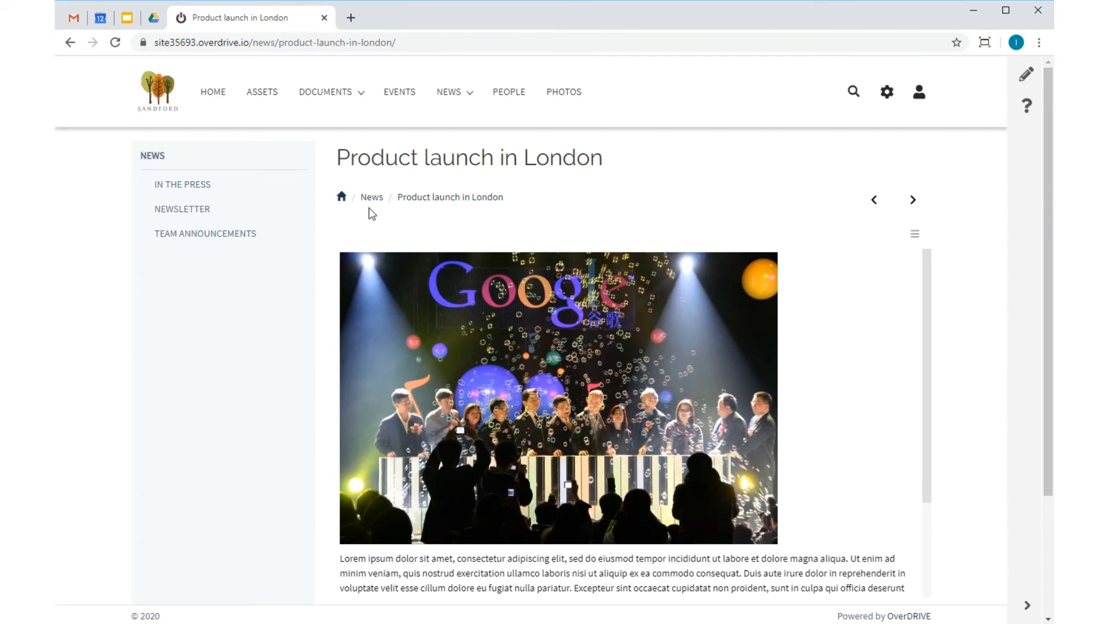
left_click(371, 196)
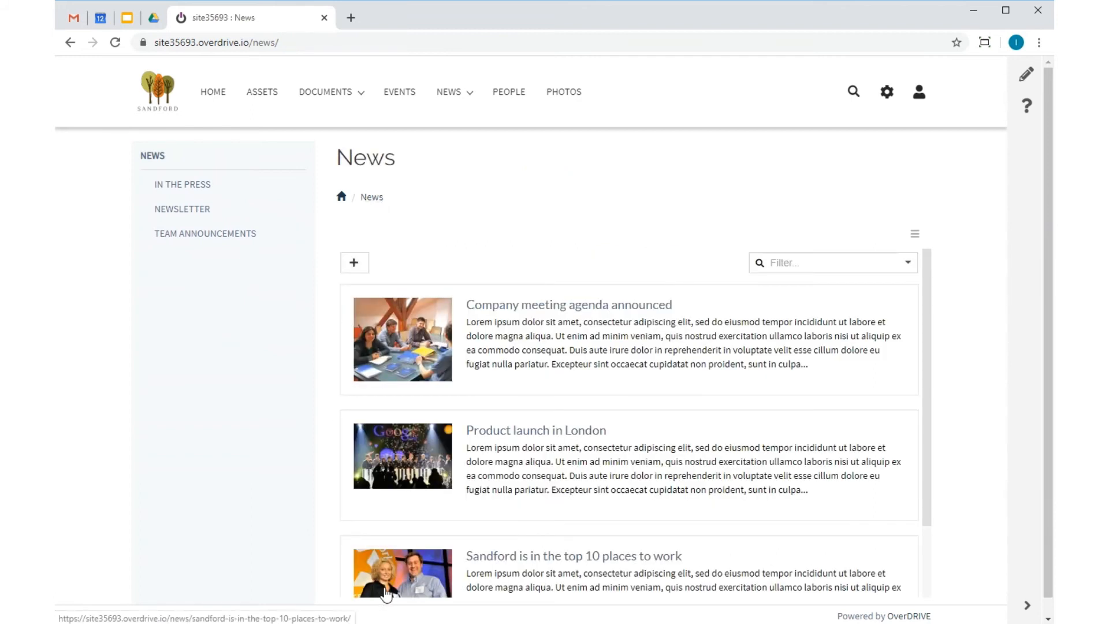
mouse_move(176, 464)
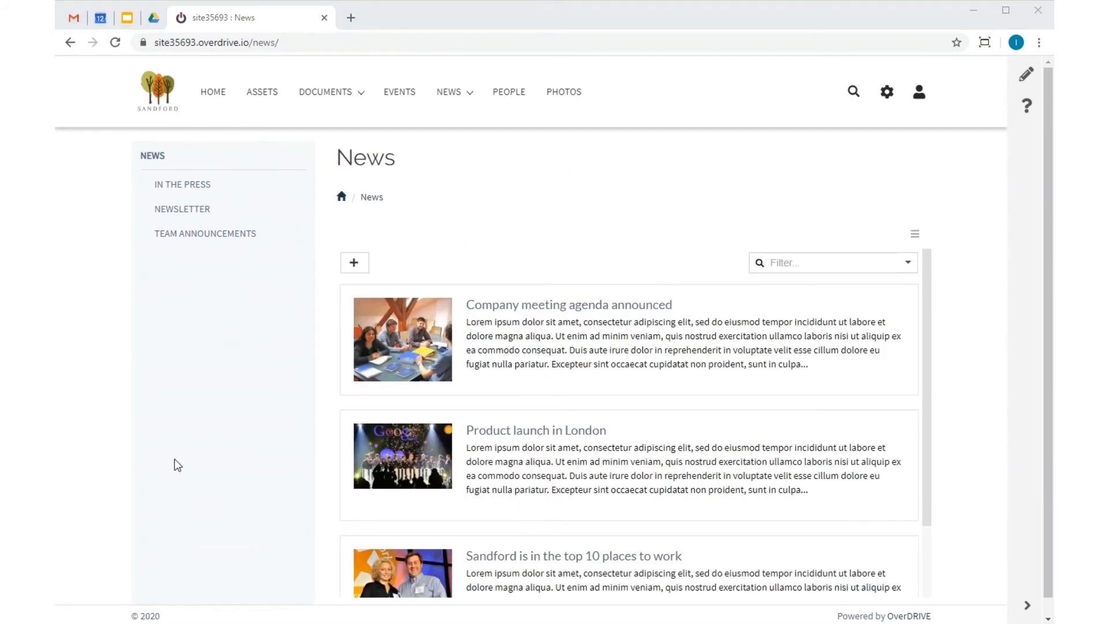
left_click(213, 93)
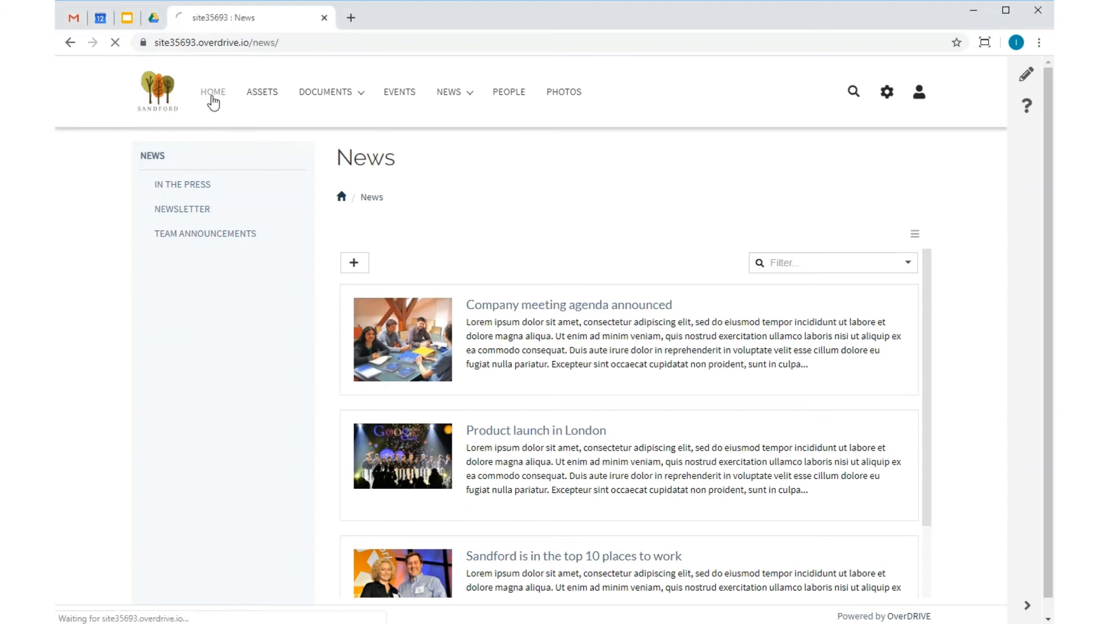
Step: Hide the Assets folder from the site menus via its row options
left_click(212, 92)
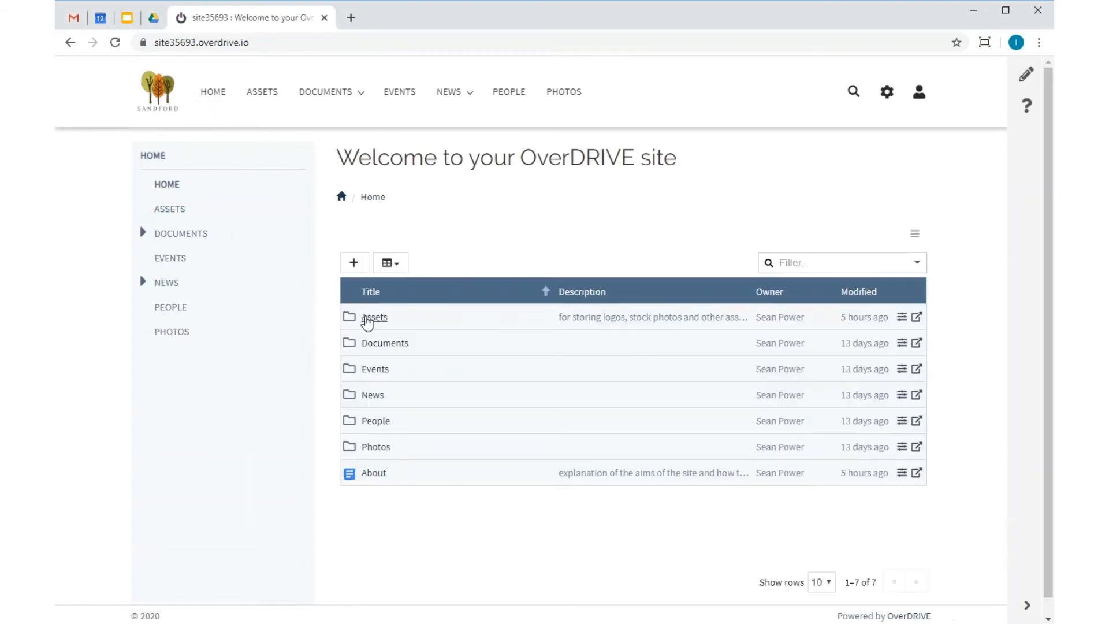
mouse_move(374, 316)
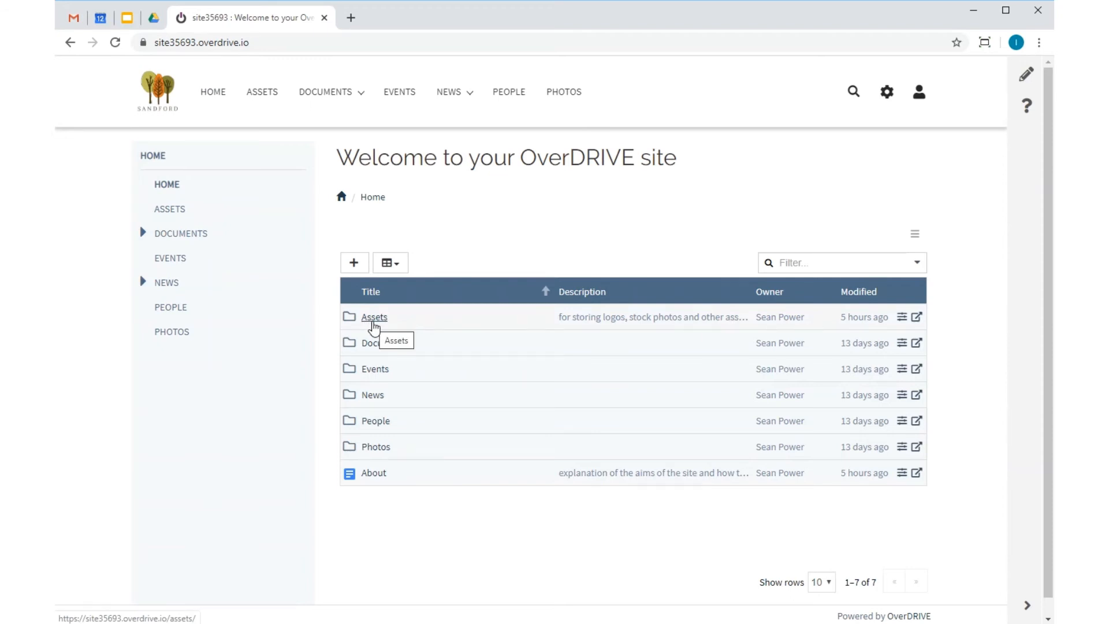
left_click(902, 316)
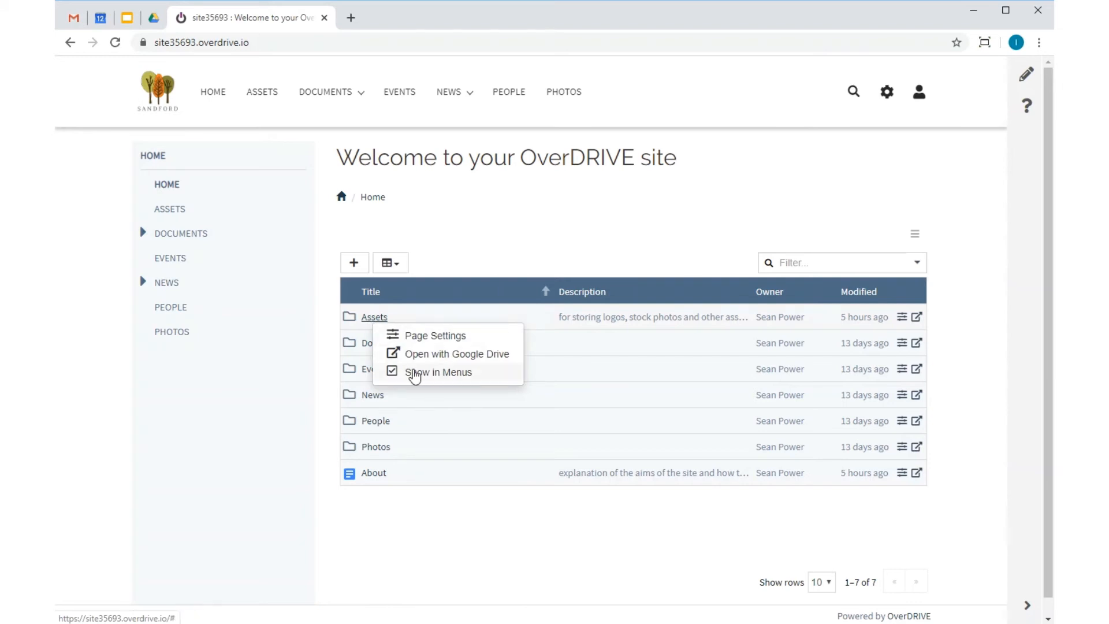
left_click(439, 371)
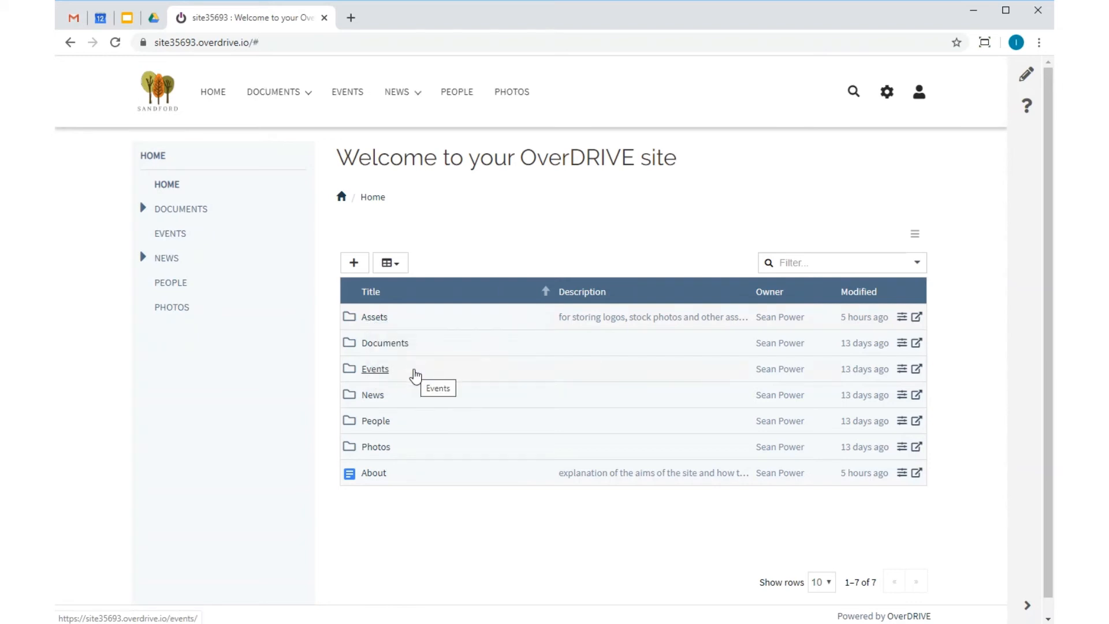
mouse_move(374, 481)
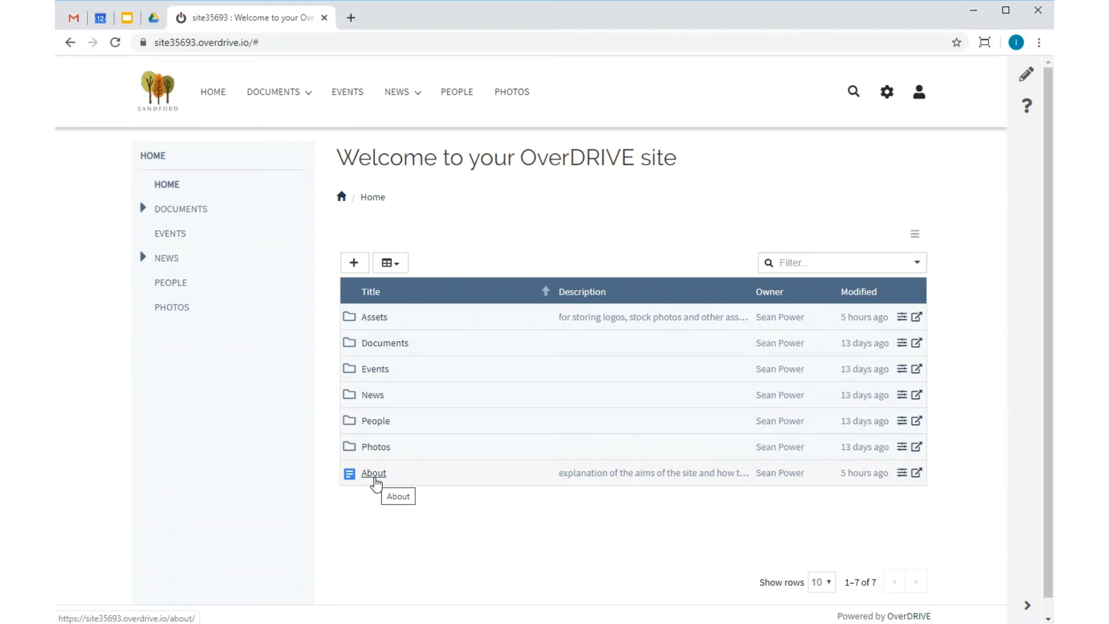
Step: Tick Show in Menus for the About page and start editing the homepage layout
left_click(902, 473)
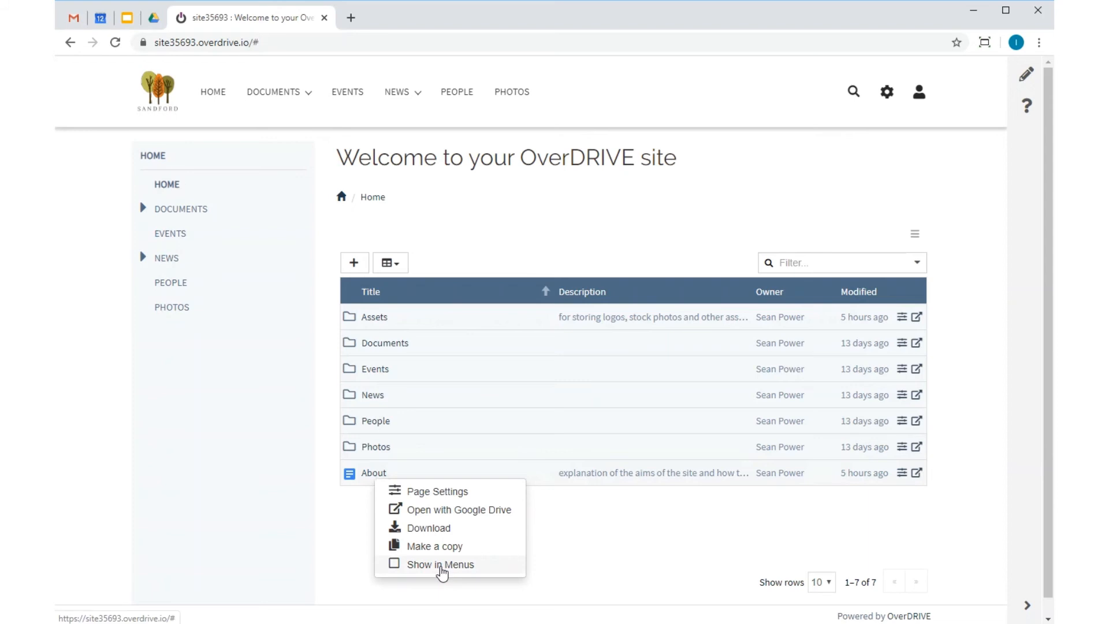
left_click(440, 565)
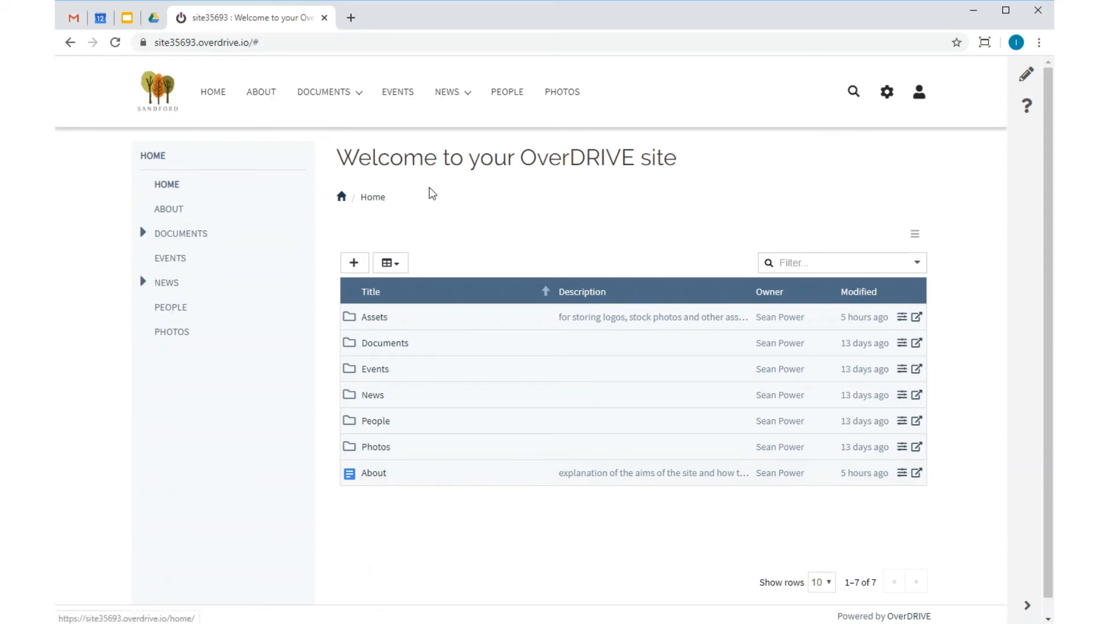
left_click(1026, 74)
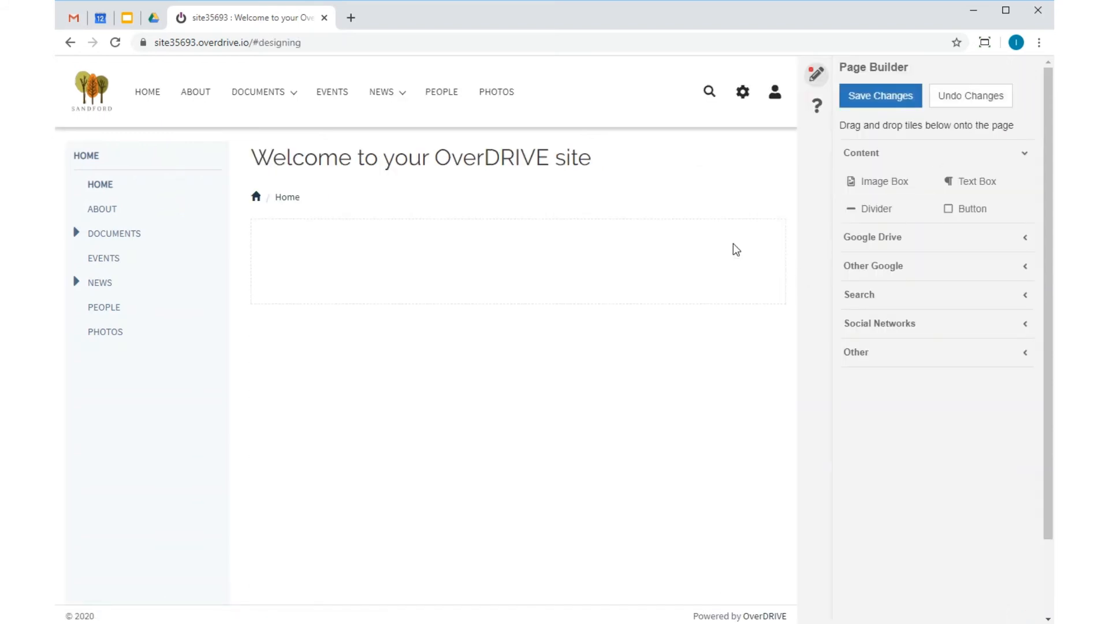
mouse_move(884, 181)
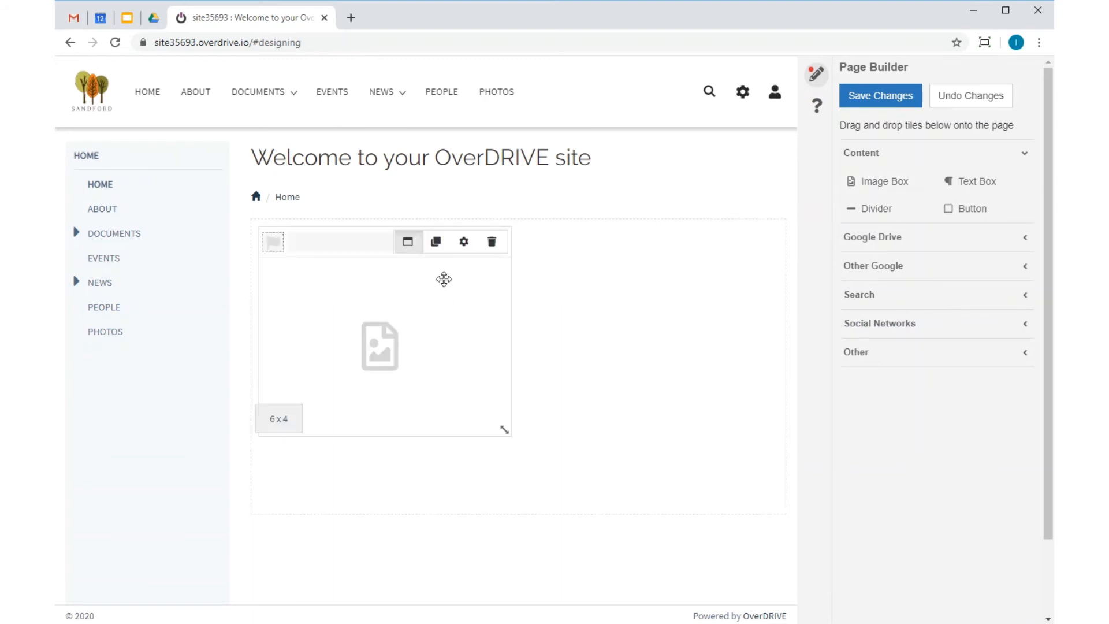
Step: Show the hot-air balloon photo from Assets in the image tile, stretched to fit the tile
left_click(464, 241)
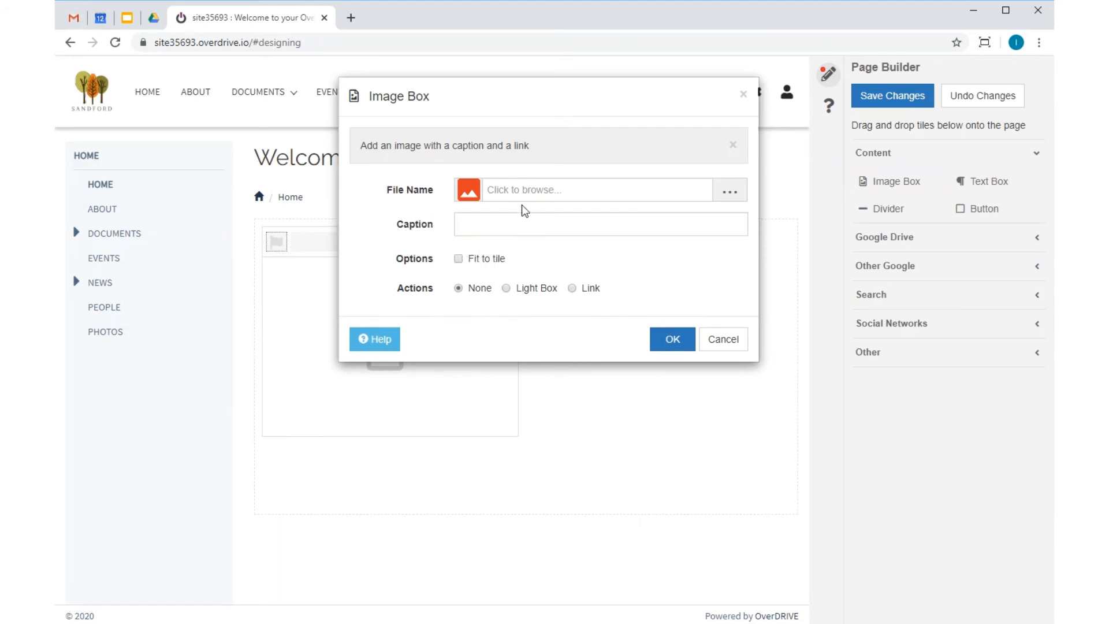
left_click(593, 190)
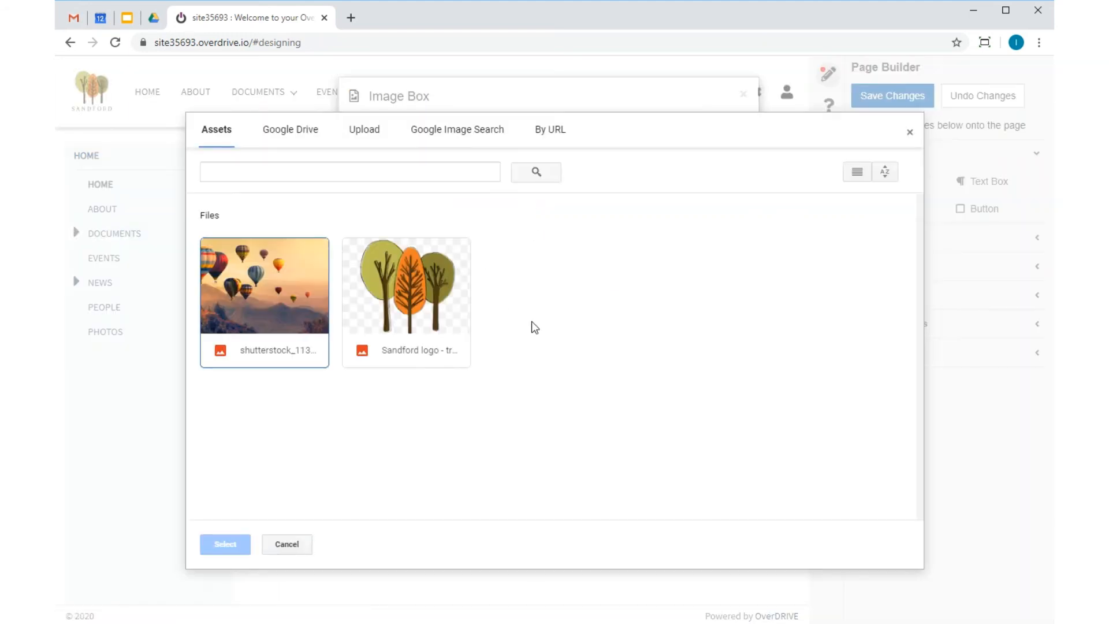
left_click(225, 544)
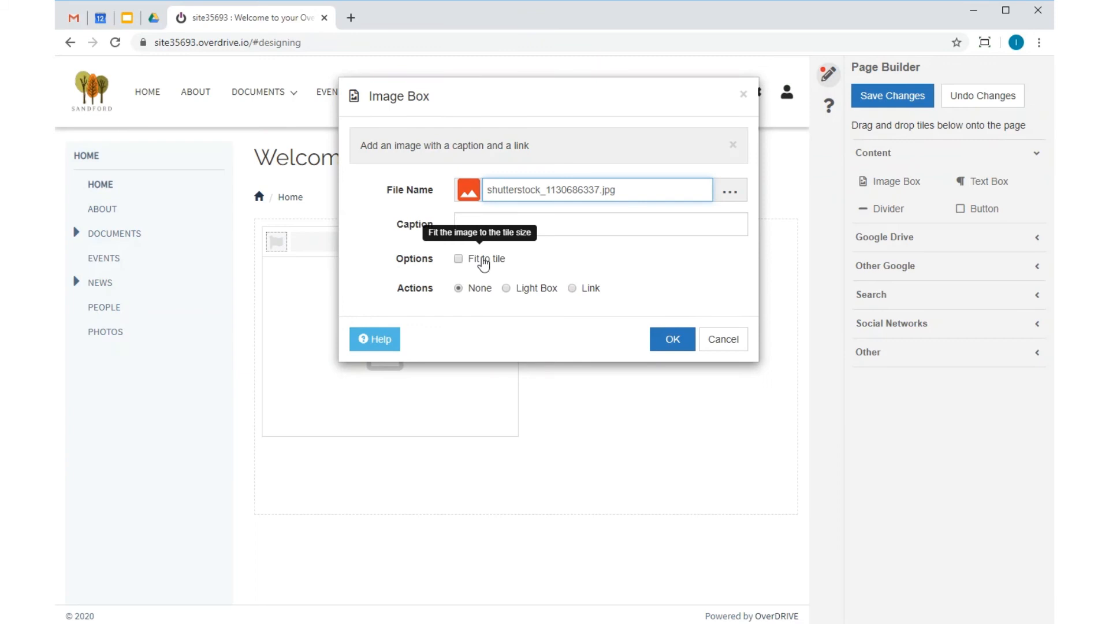
left_click(670, 339)
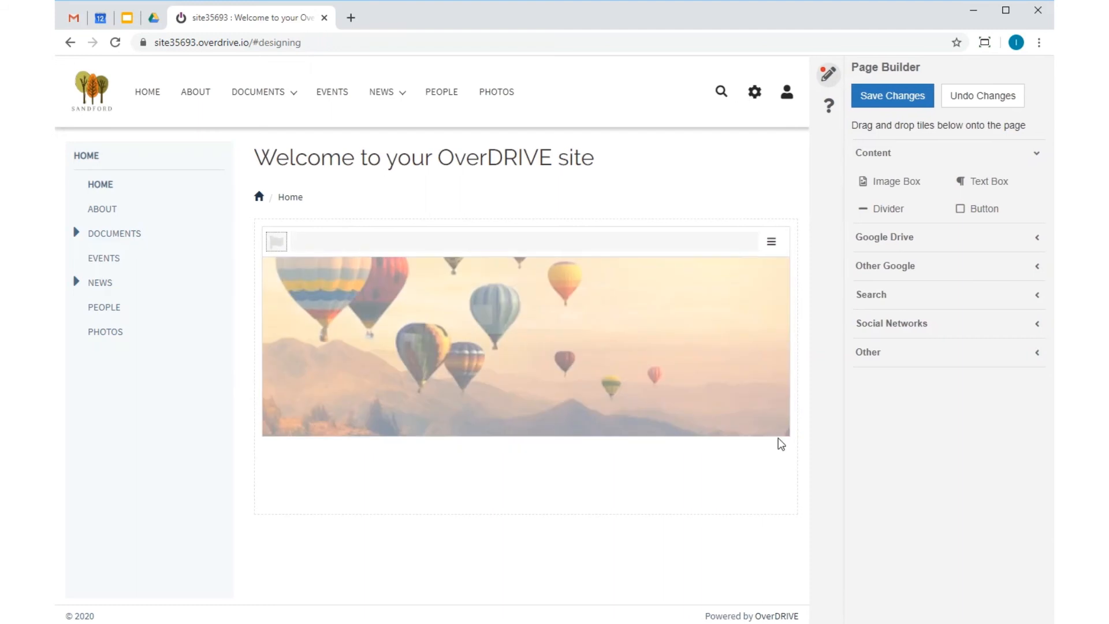
mouse_move(893, 242)
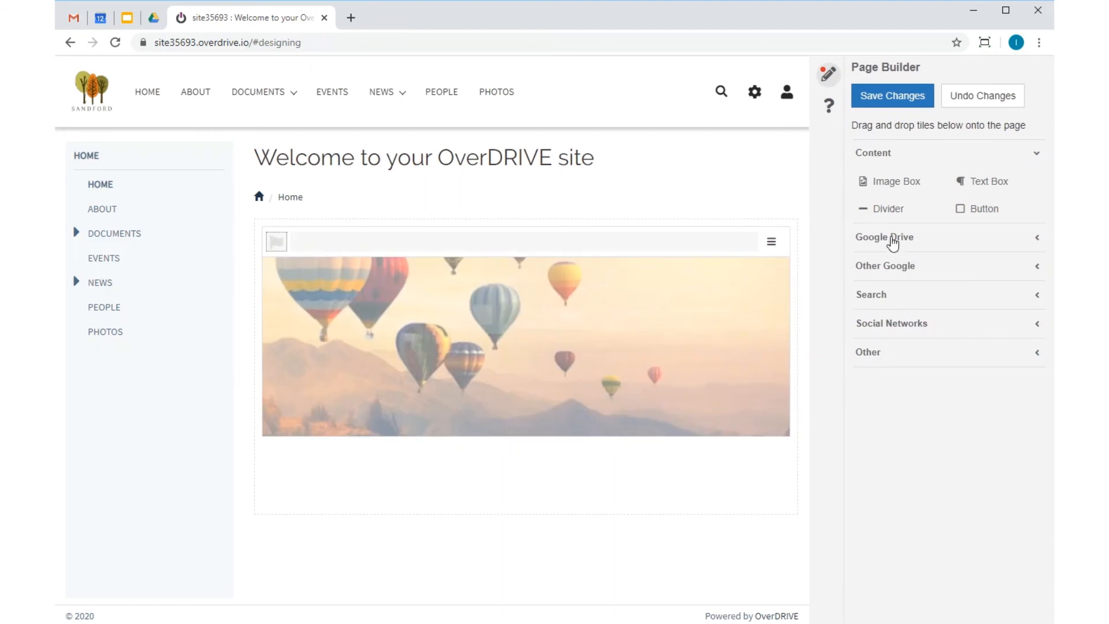
Step: Expand the Google Drive, Other Google and Social Networks tile groups to reach Calendar, Maps and Twitter tiles
left_click(884, 236)
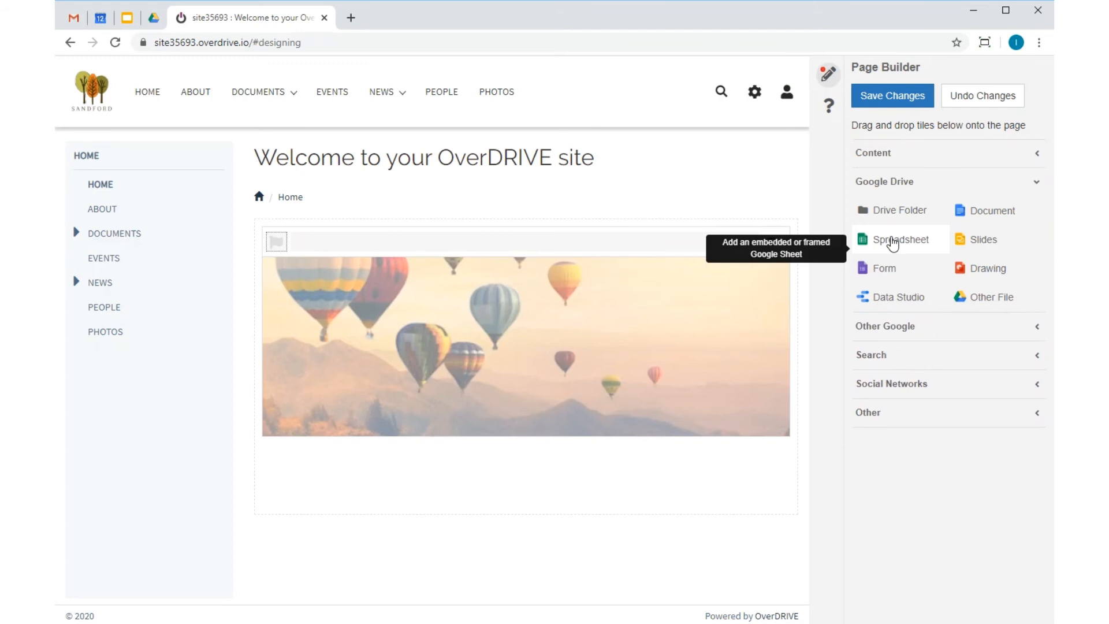
mouse_move(899, 326)
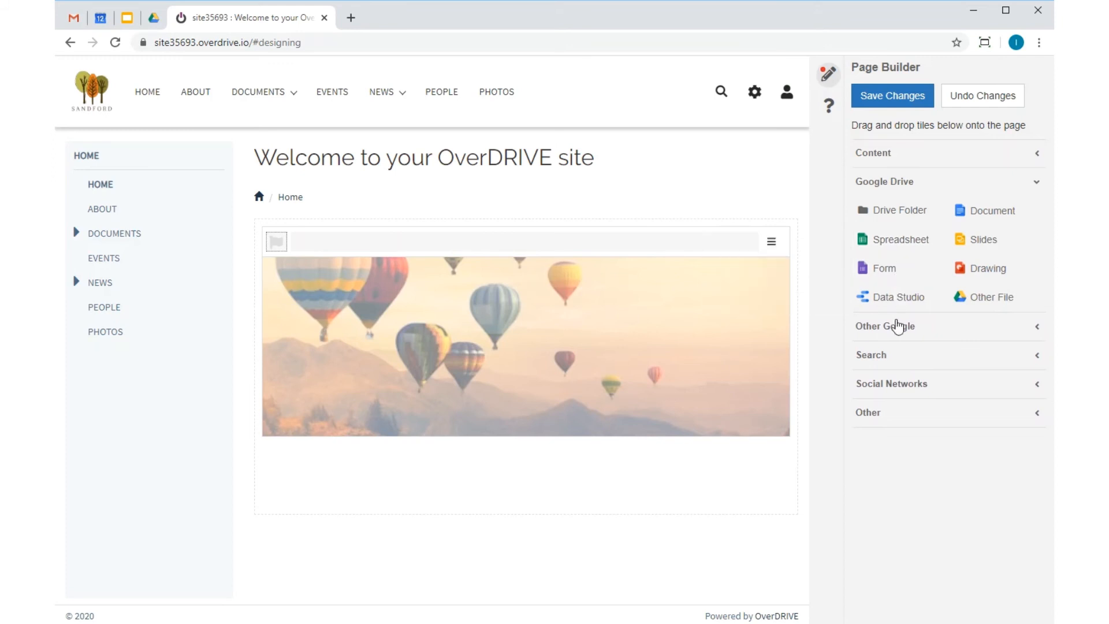
left_click(885, 326)
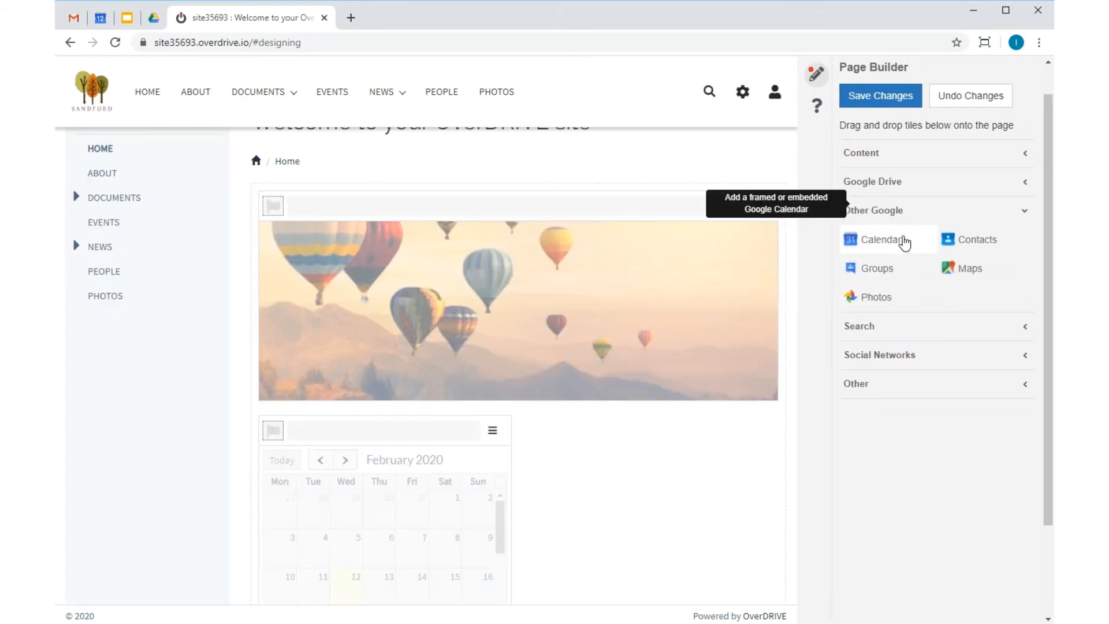
mouse_move(967, 268)
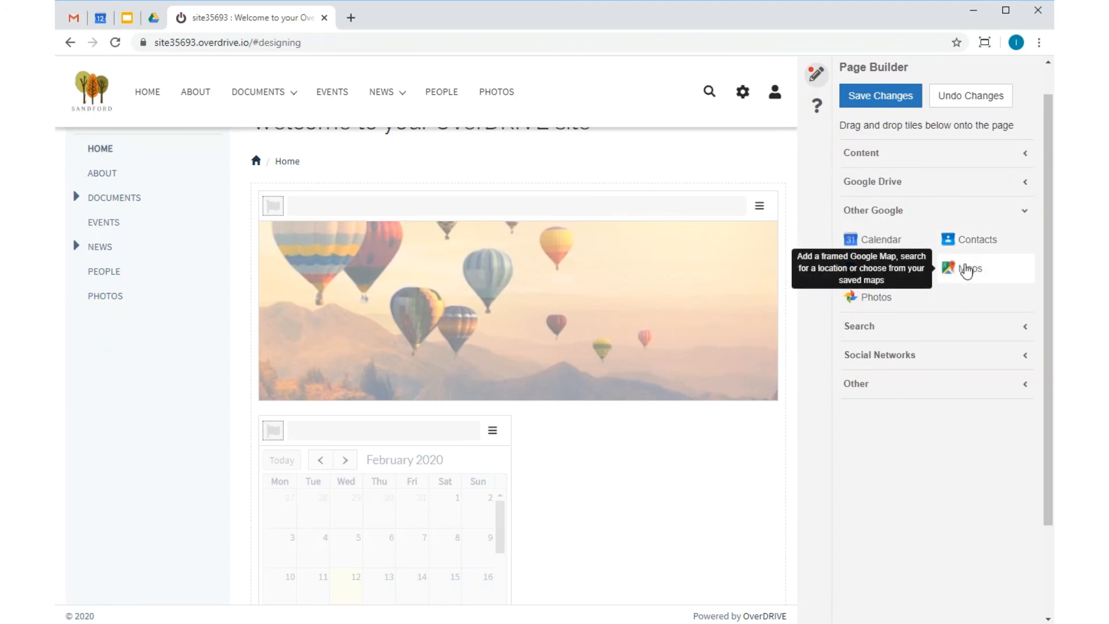
left_click(967, 267)
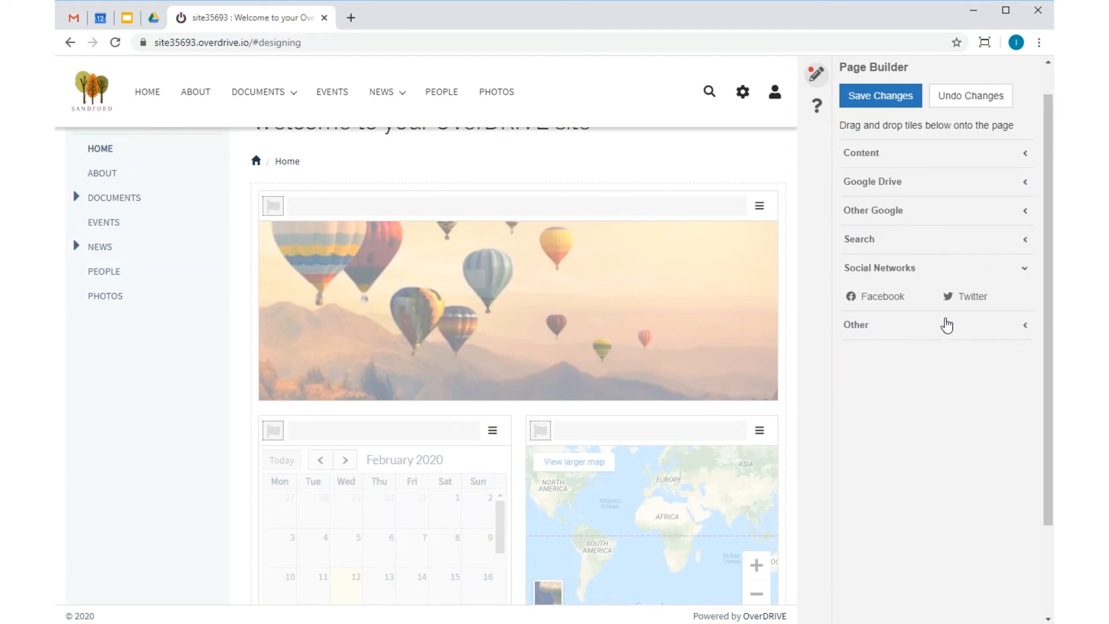
scroll("down", 3)
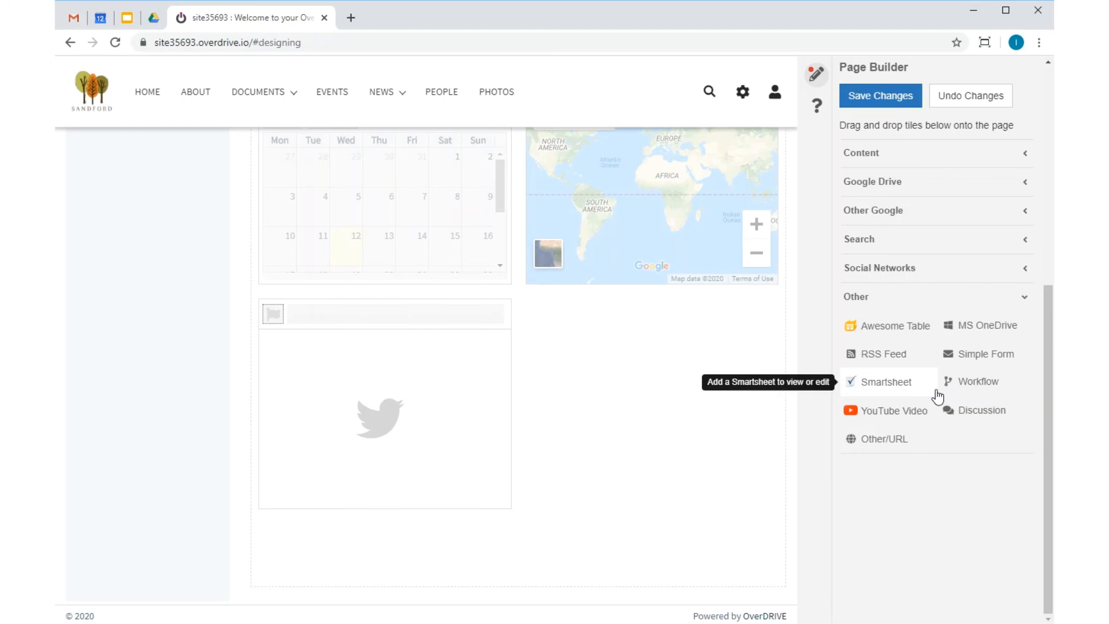
mouse_move(945, 392)
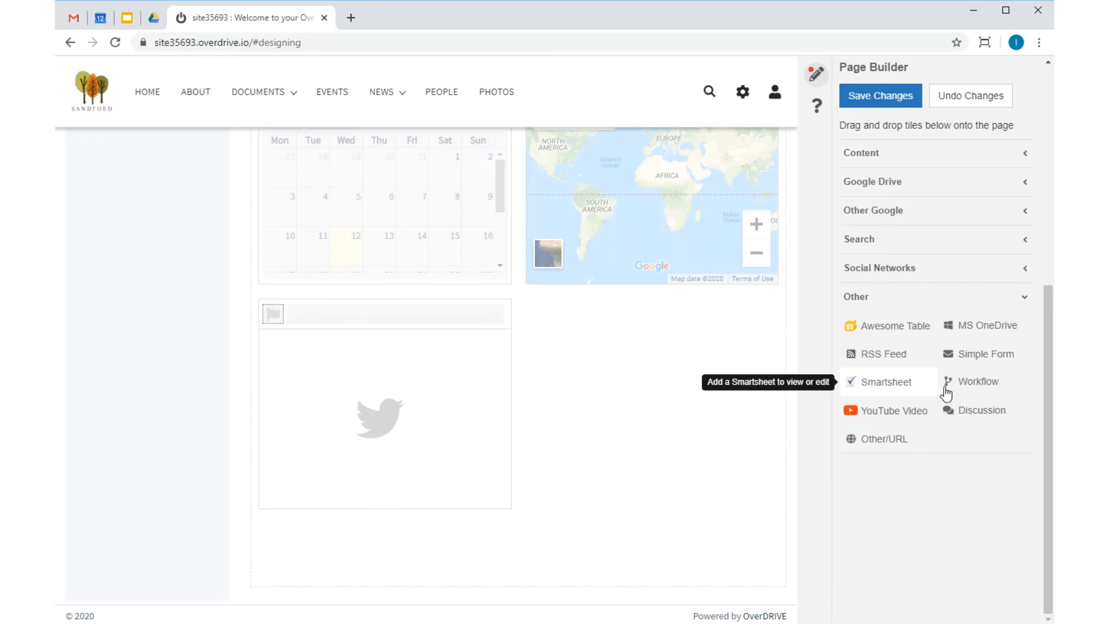
mouse_move(978, 381)
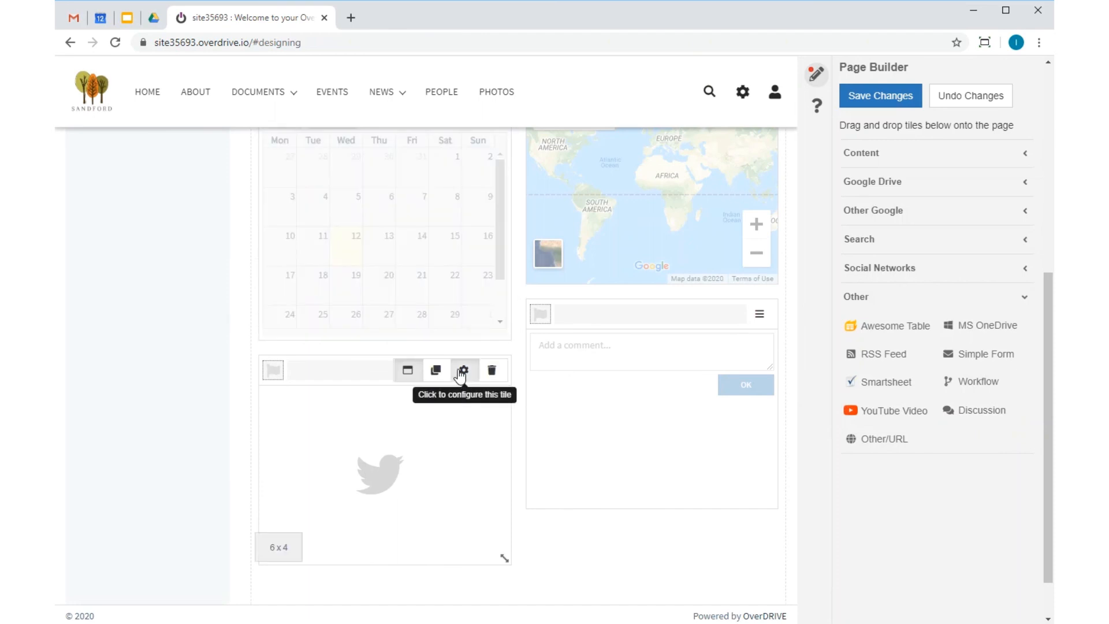
Step: Point the Twitter tile's Profile field at overdriveio and confirm
left_click(463, 370)
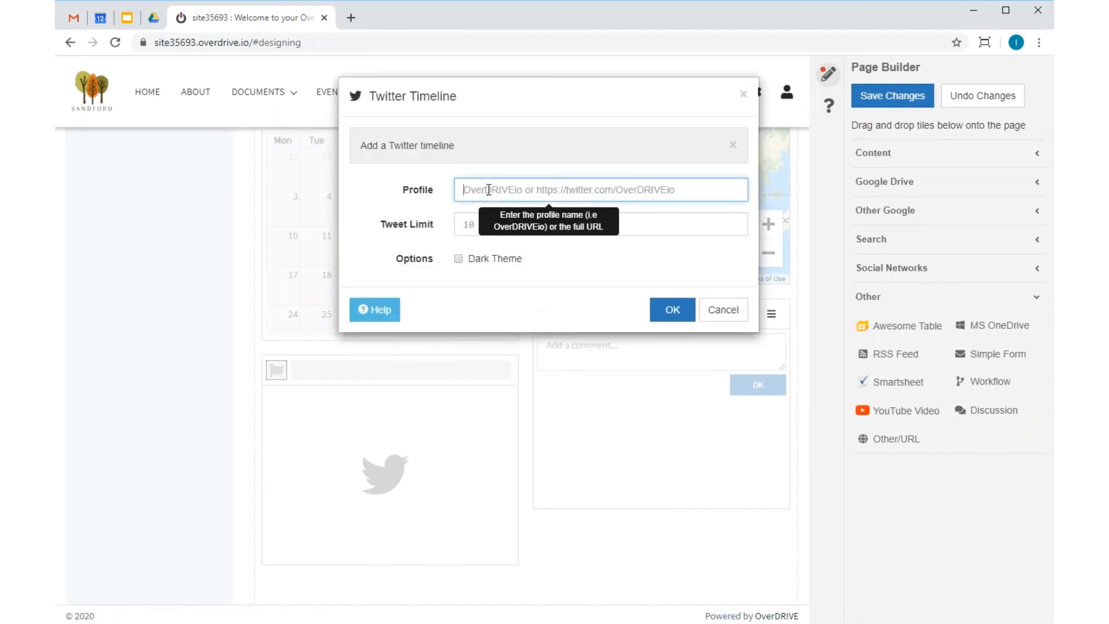
type("overdriveio")
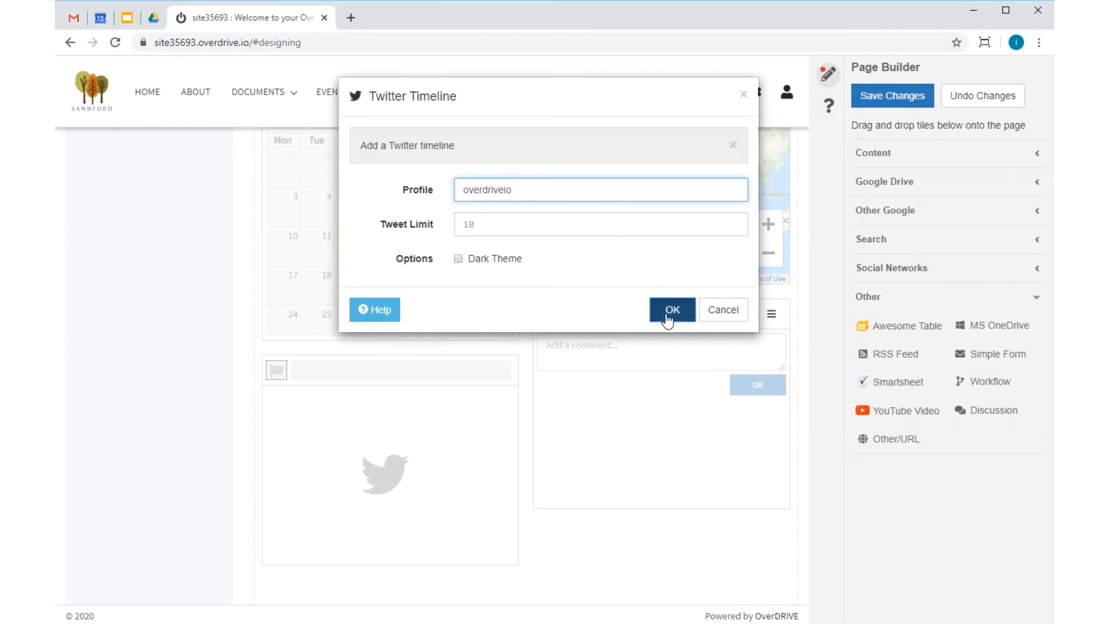
left_click(670, 310)
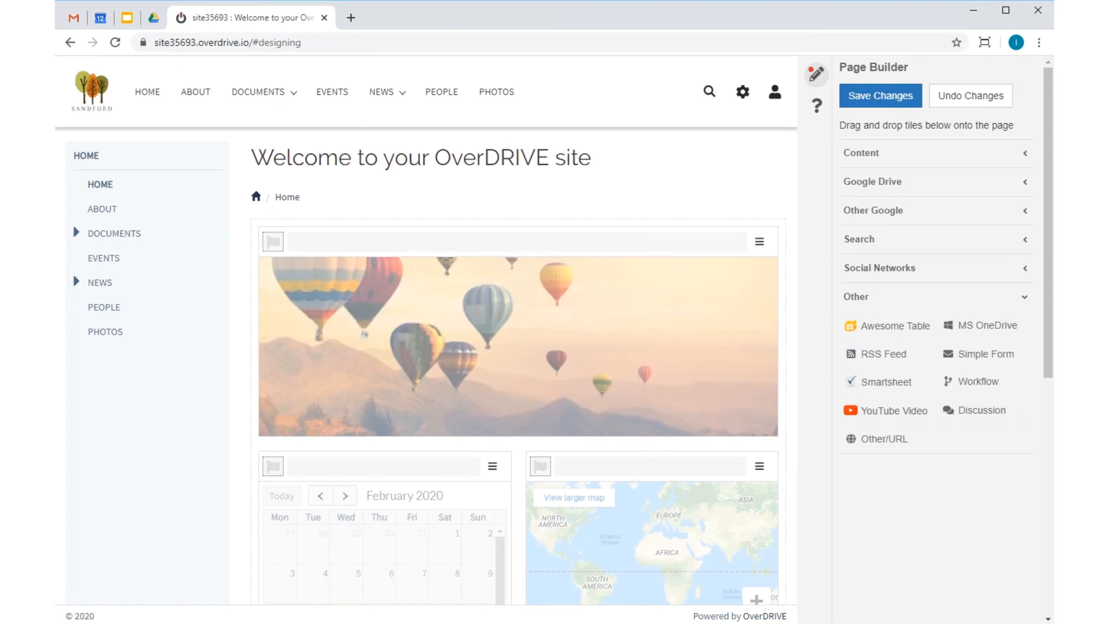
mouse_move(847, 119)
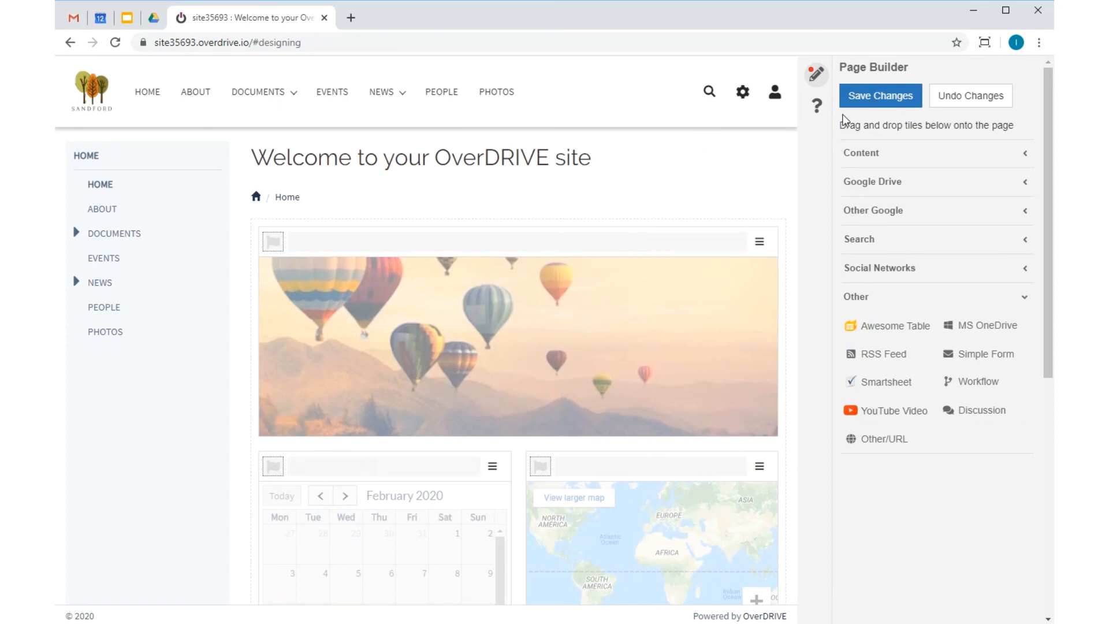
Step: Save the tile layout, then title the page 'Welcome to the Sandford Hub' with side menu and breadcrumb off
left_click(742, 93)
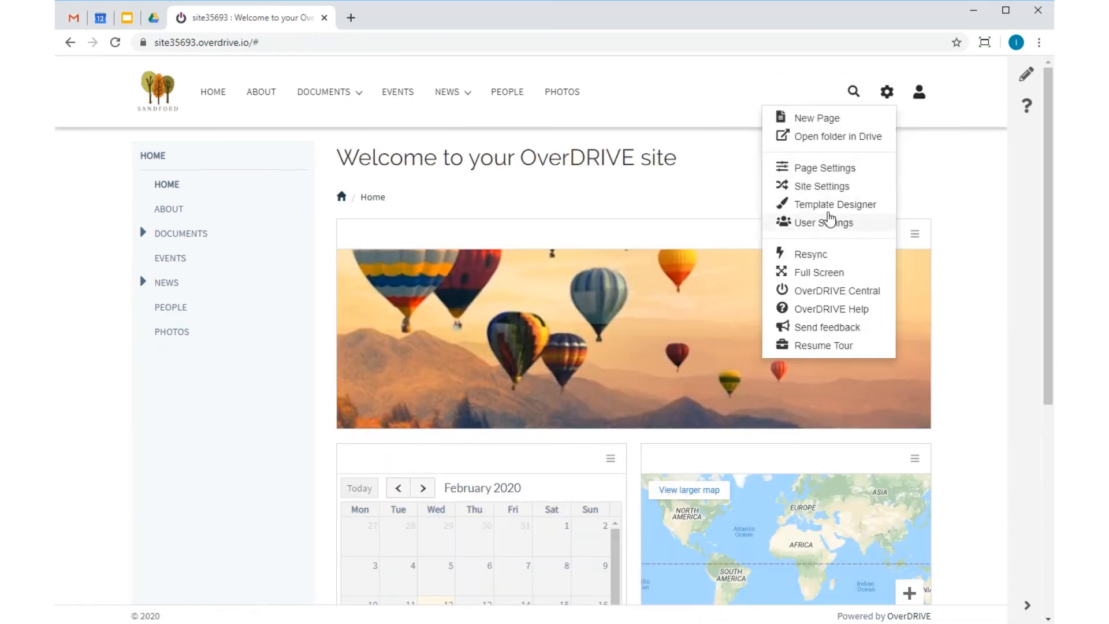
left_click(823, 167)
type("Welcome to the")
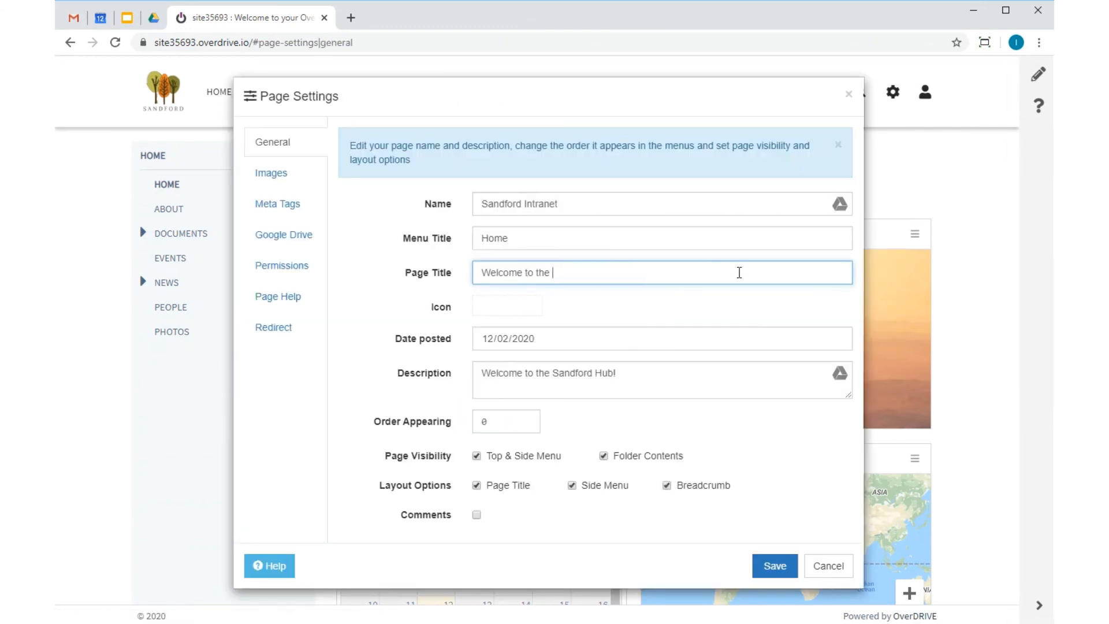
type("Sandford Hub")
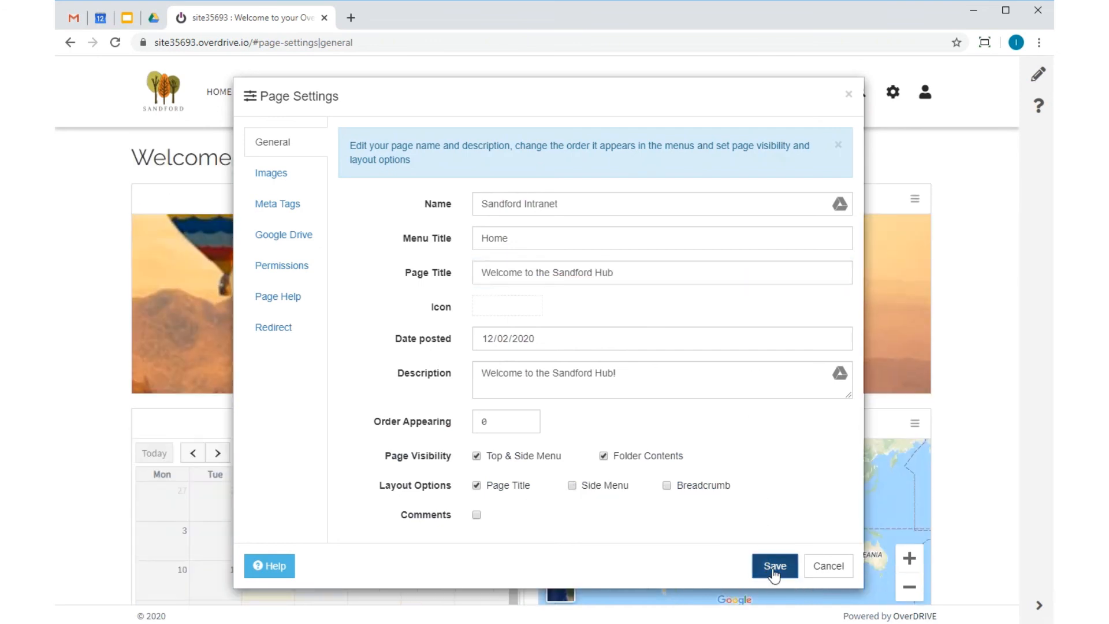
left_click(774, 565)
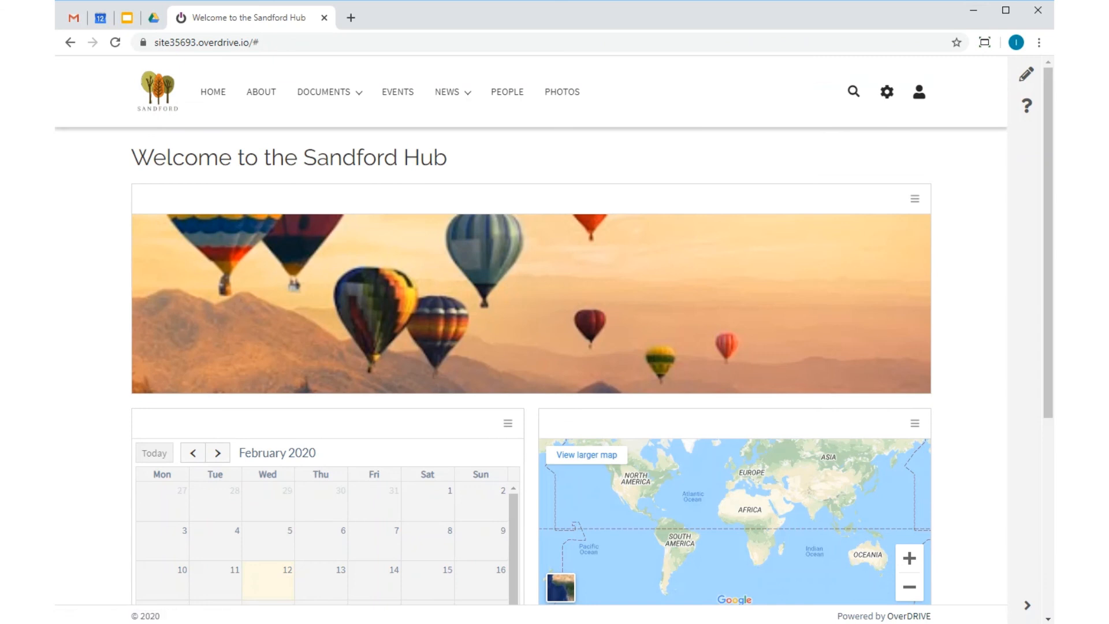
scroll("down", 3)
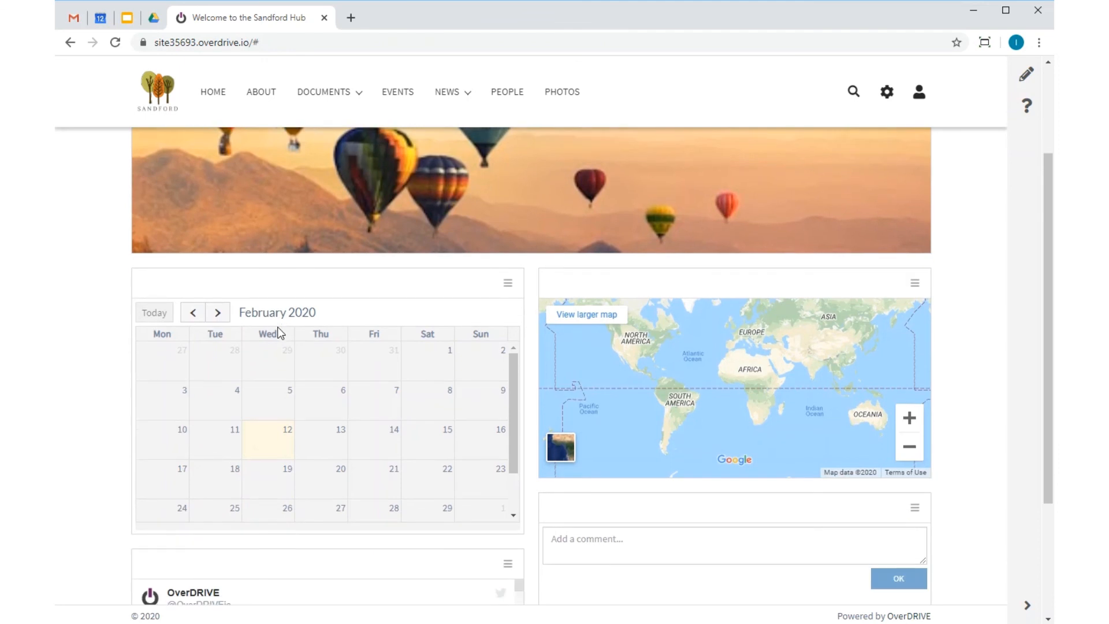
scroll("down", 3)
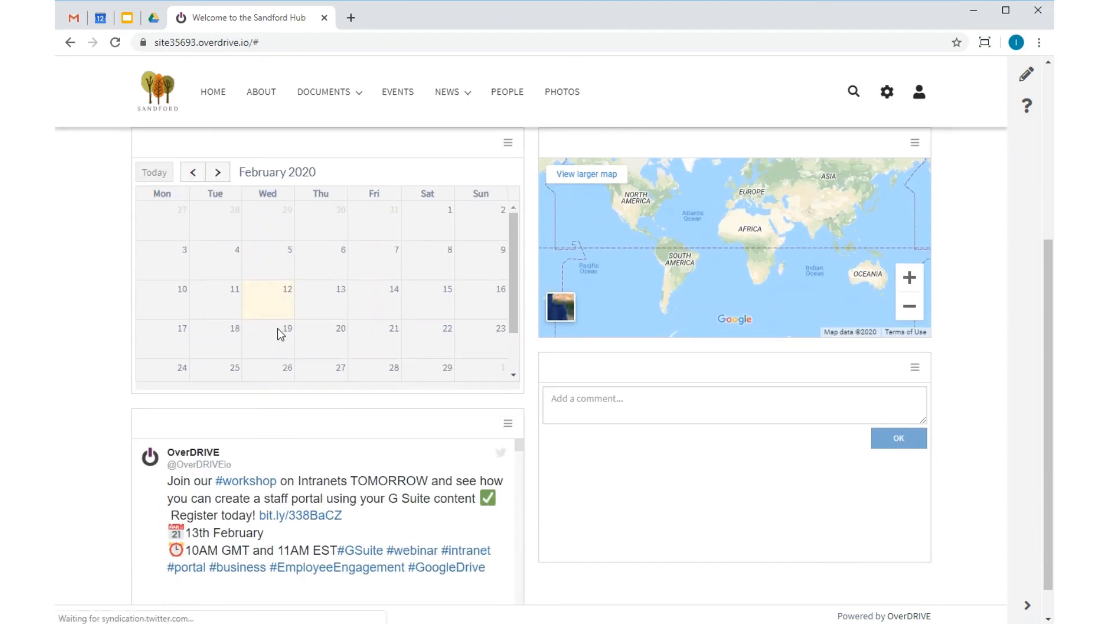
scroll("up", 3)
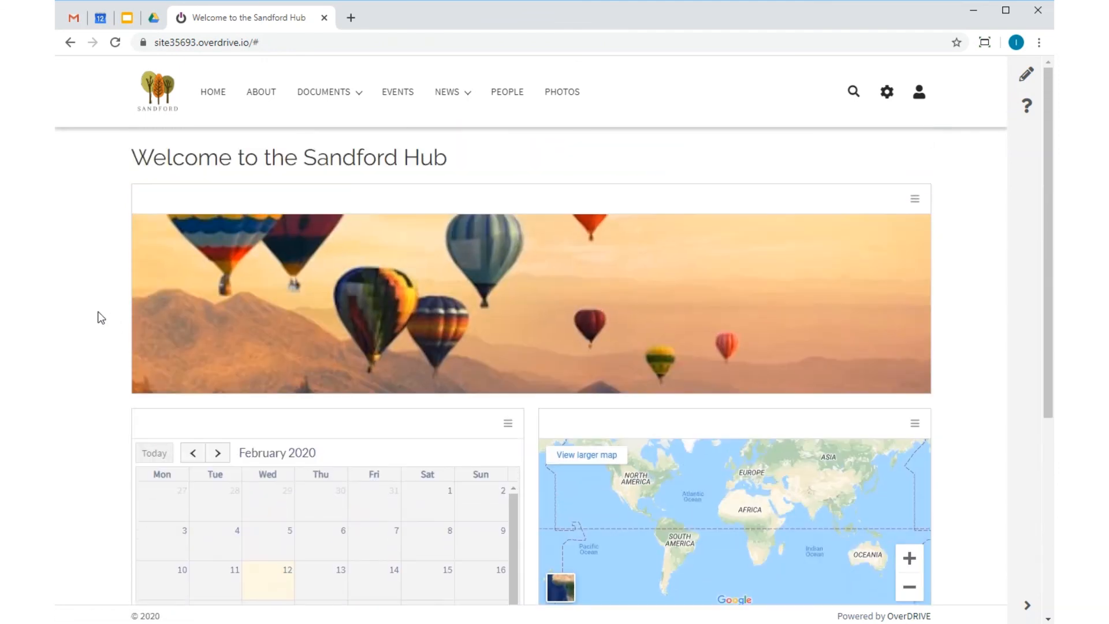